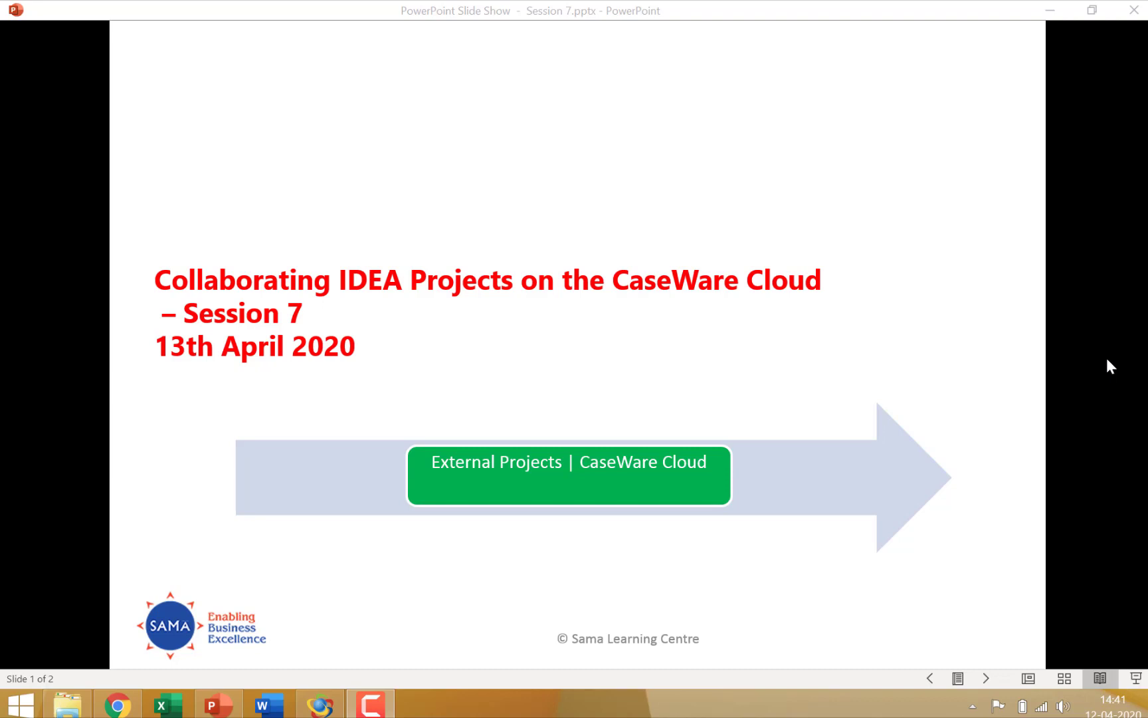
pyautogui.moveTo(996, 460)
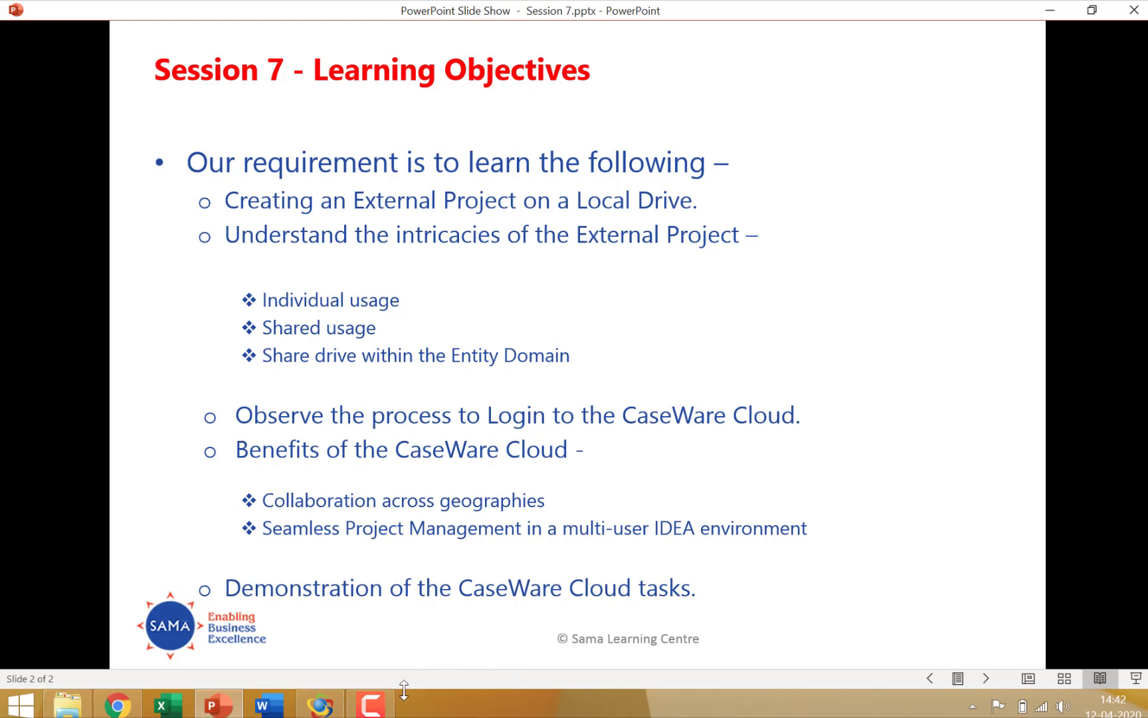
# Start creating a new external project in IDEA and browse for its folder.
pyautogui.click(370, 703)
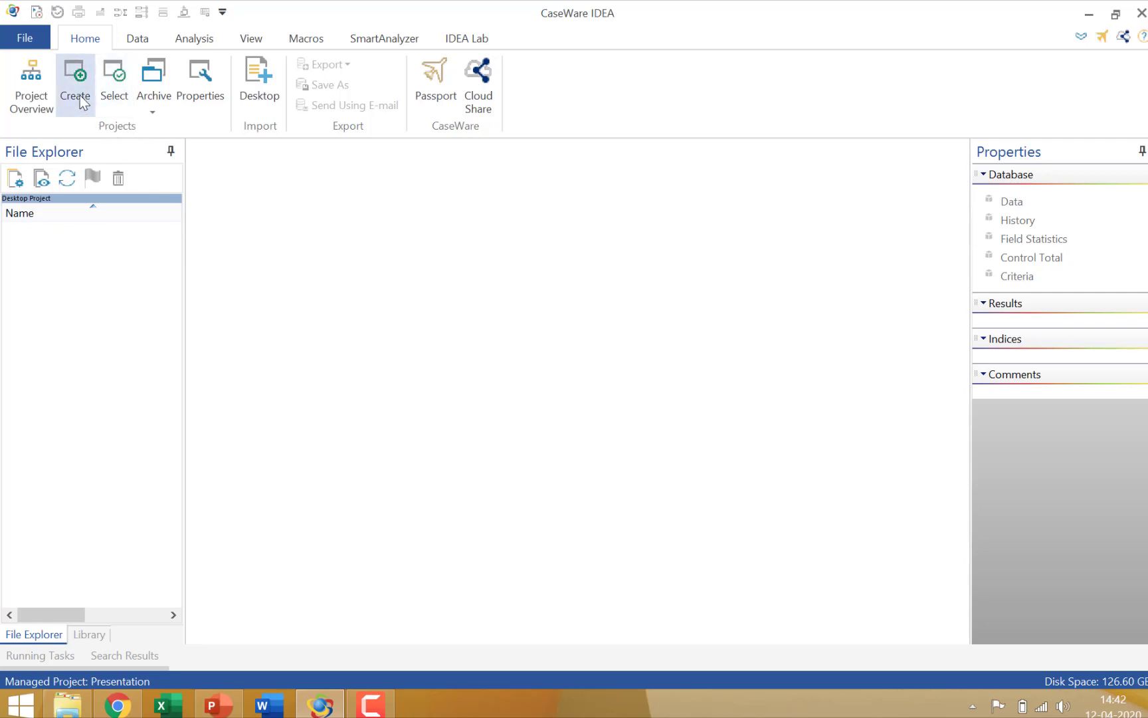
pyautogui.click(73, 82)
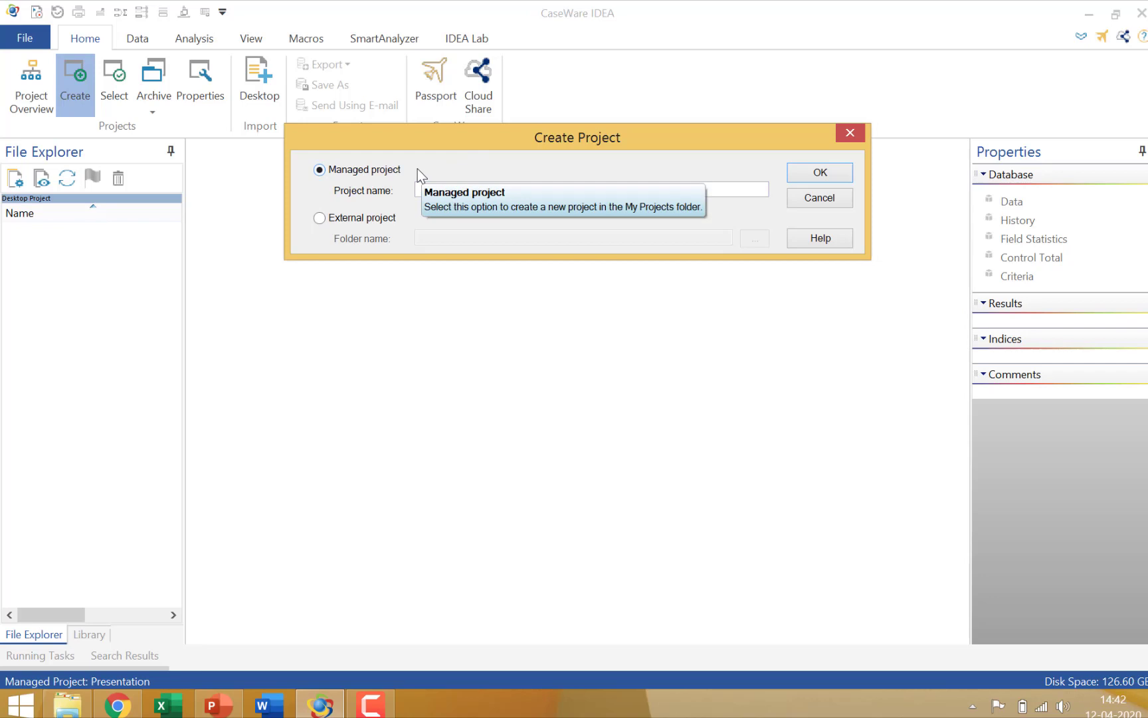
pyautogui.click(319, 217)
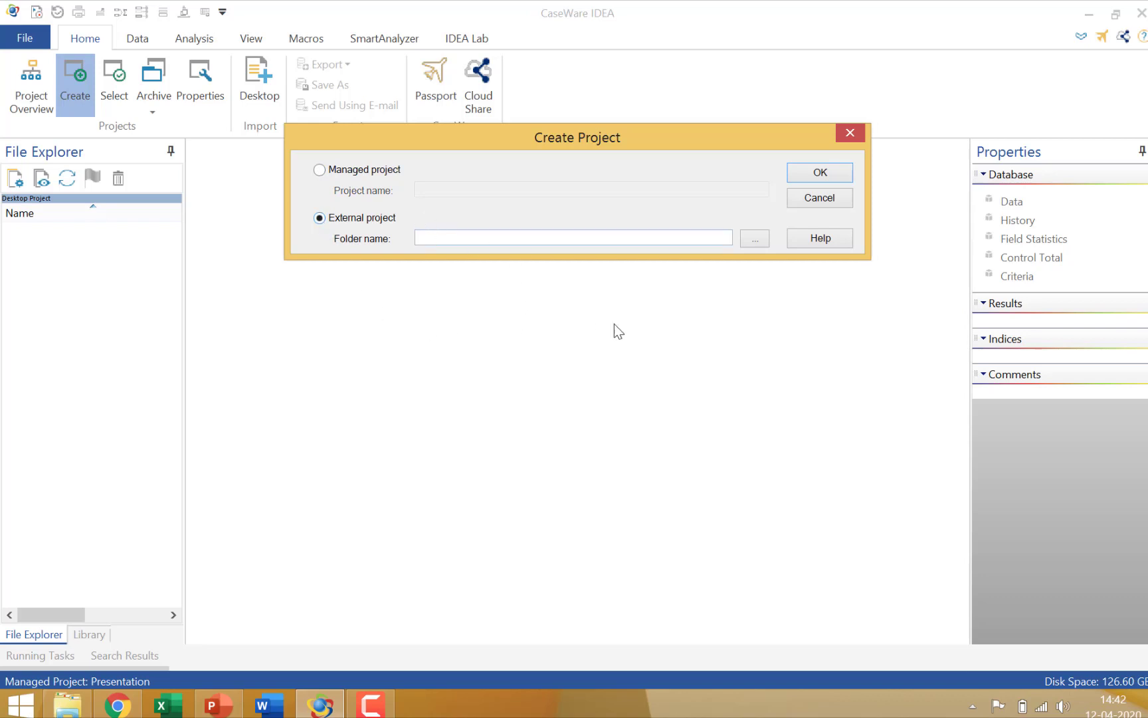
pyautogui.click(753, 238)
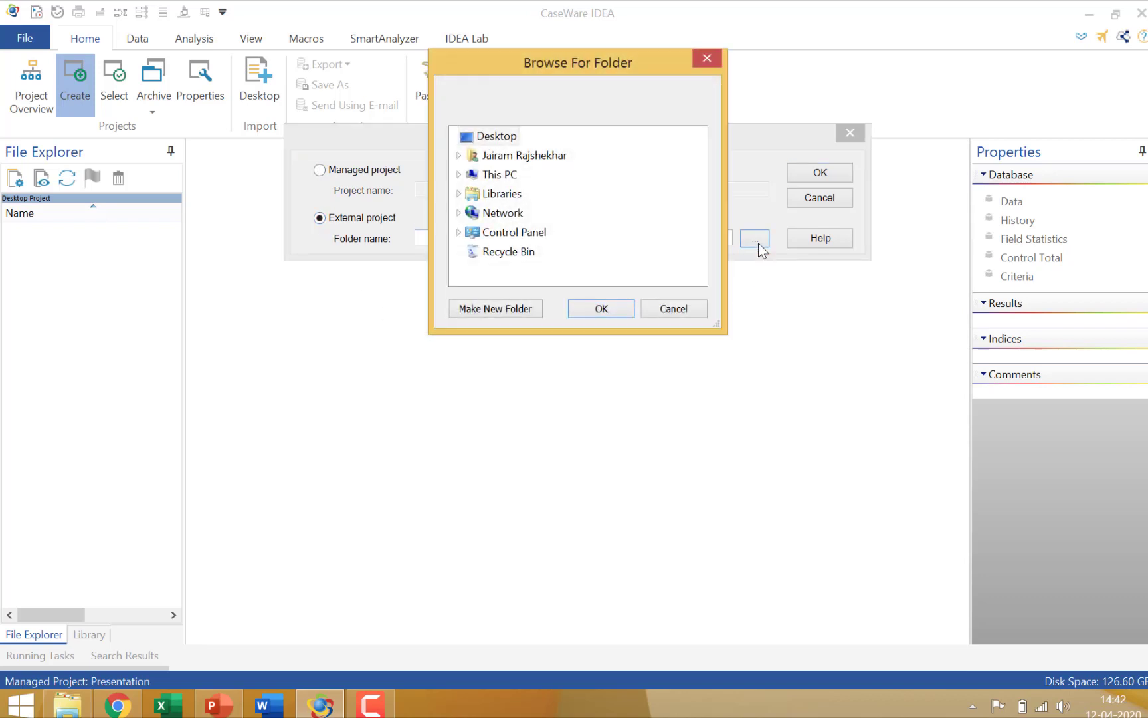
# Create a new Desktop folder named IDEA FOLDER and choose it as the project location.
pyautogui.click(496, 136)
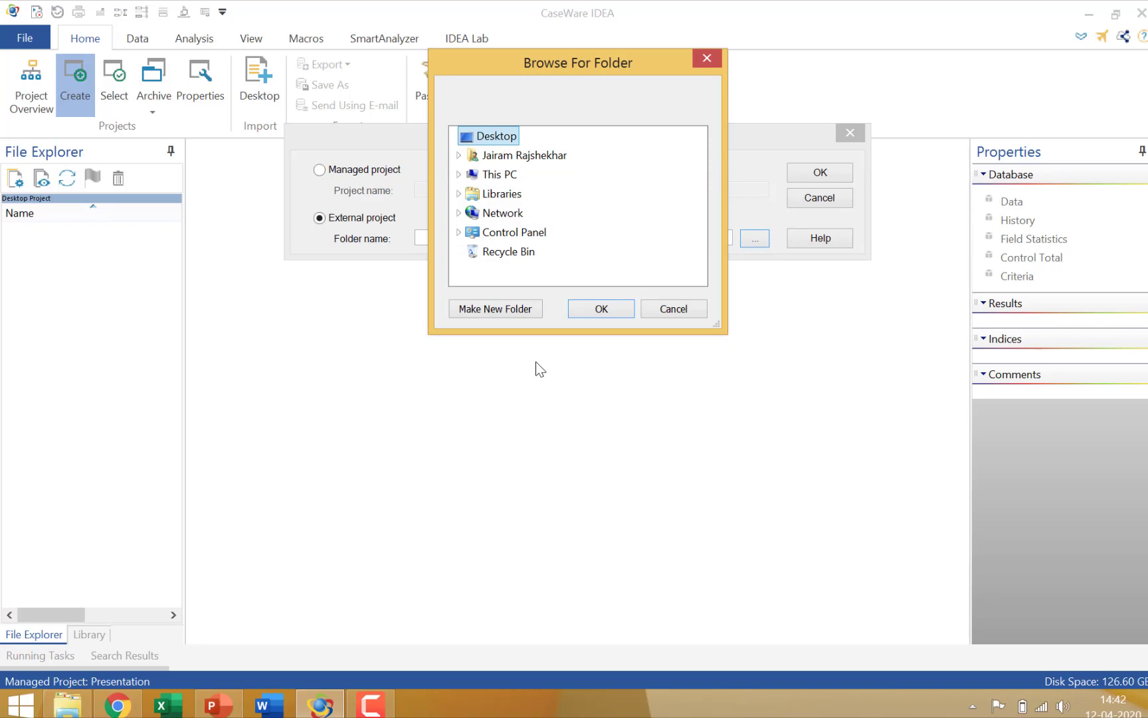
pyautogui.click(495, 309)
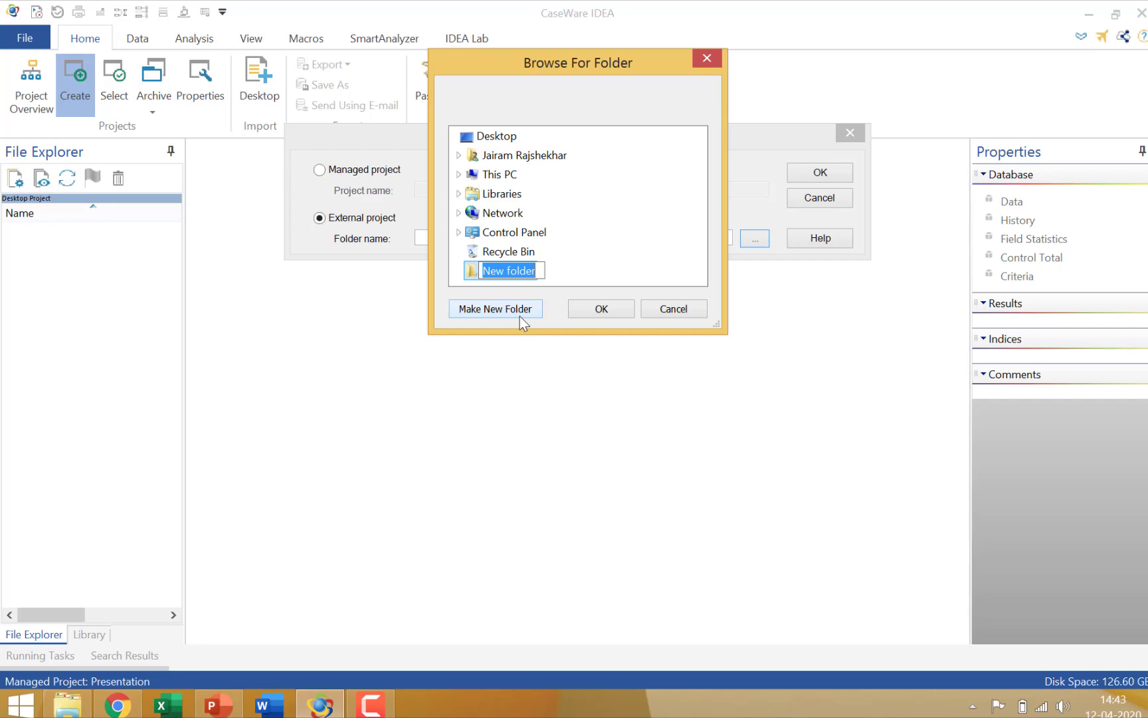
pyautogui.write('IDEA F')
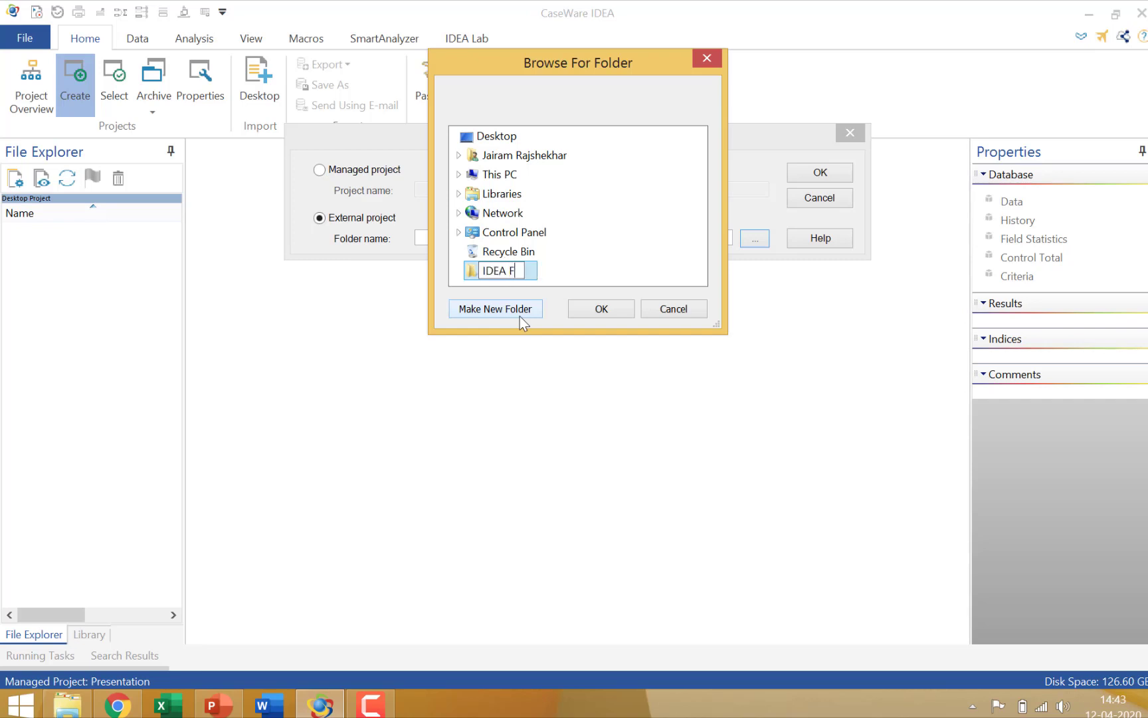
pyautogui.write('OLDER')
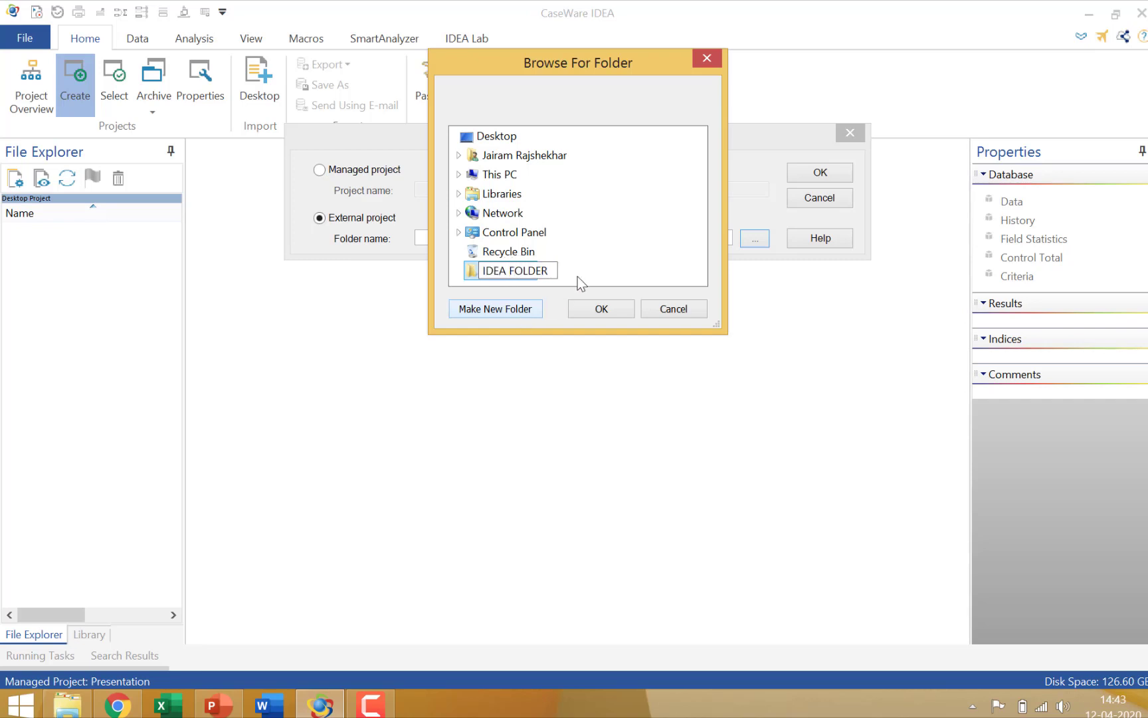
pyautogui.click(600, 308)
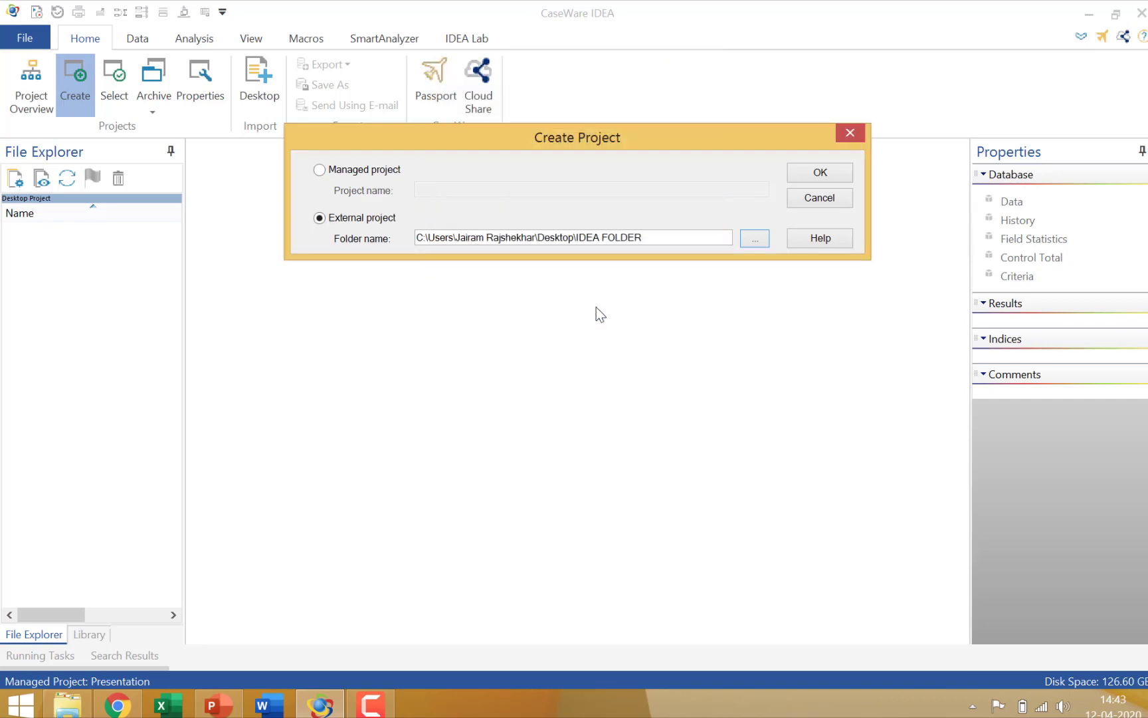
# Confirm creation of the external project, reaching the Project Usage prompt with Shared selected.
pyautogui.click(818, 172)
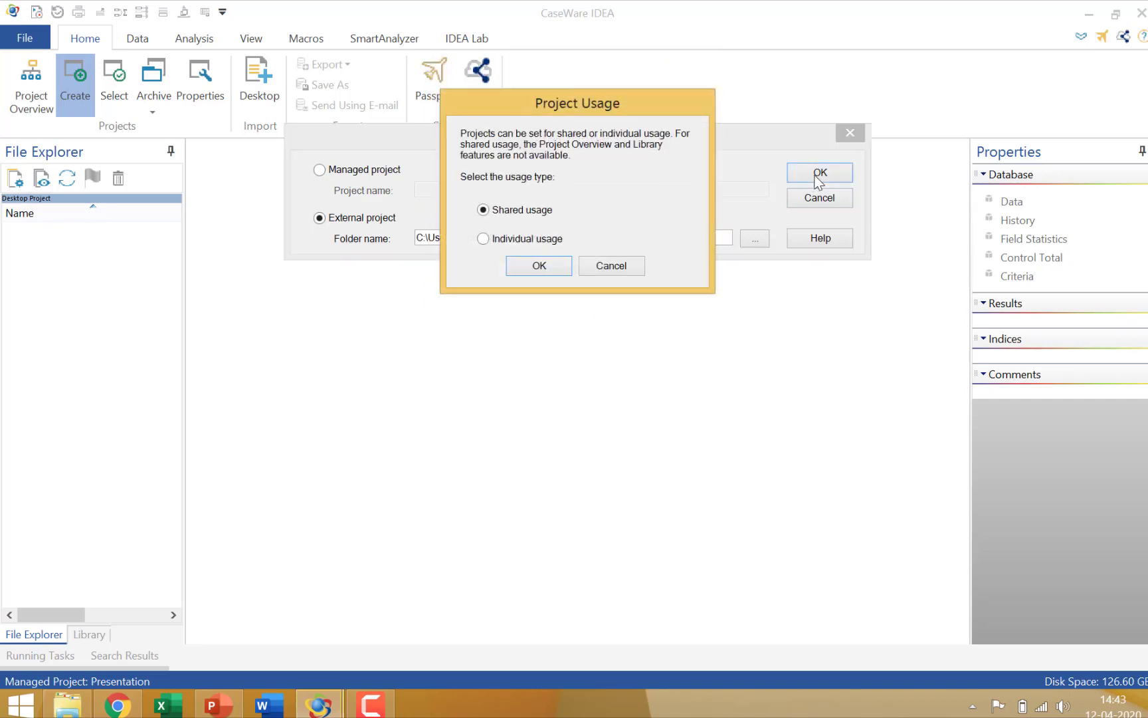
pyautogui.moveTo(683, 174)
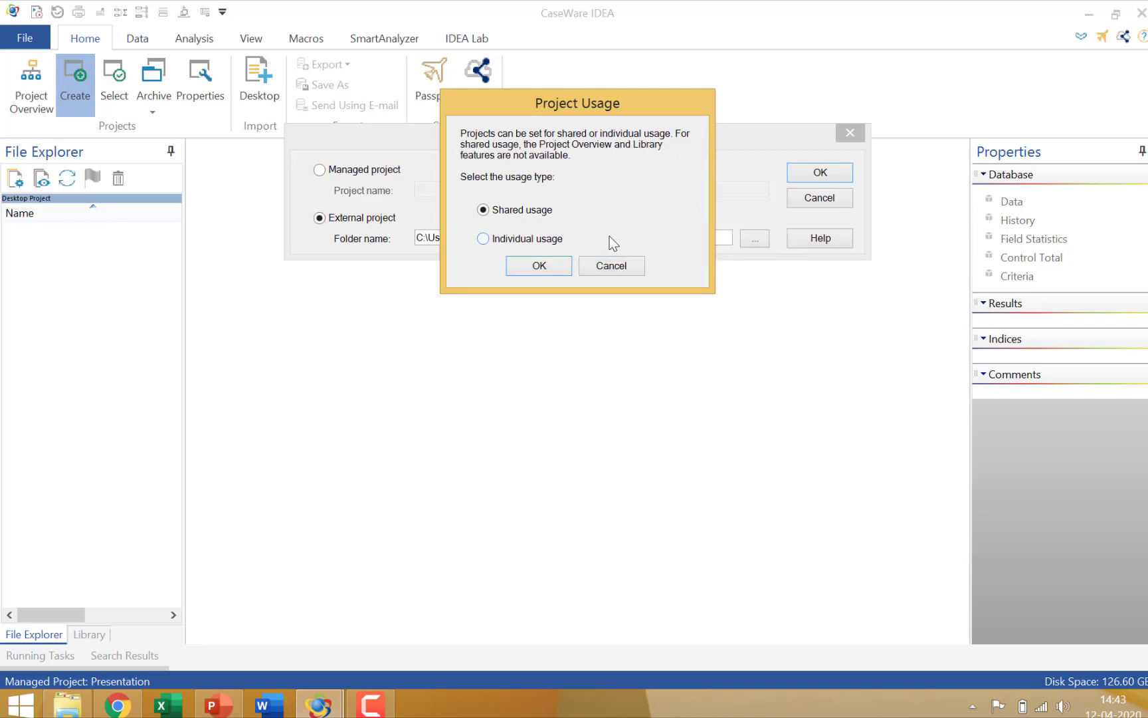
pyautogui.moveTo(827, 460)
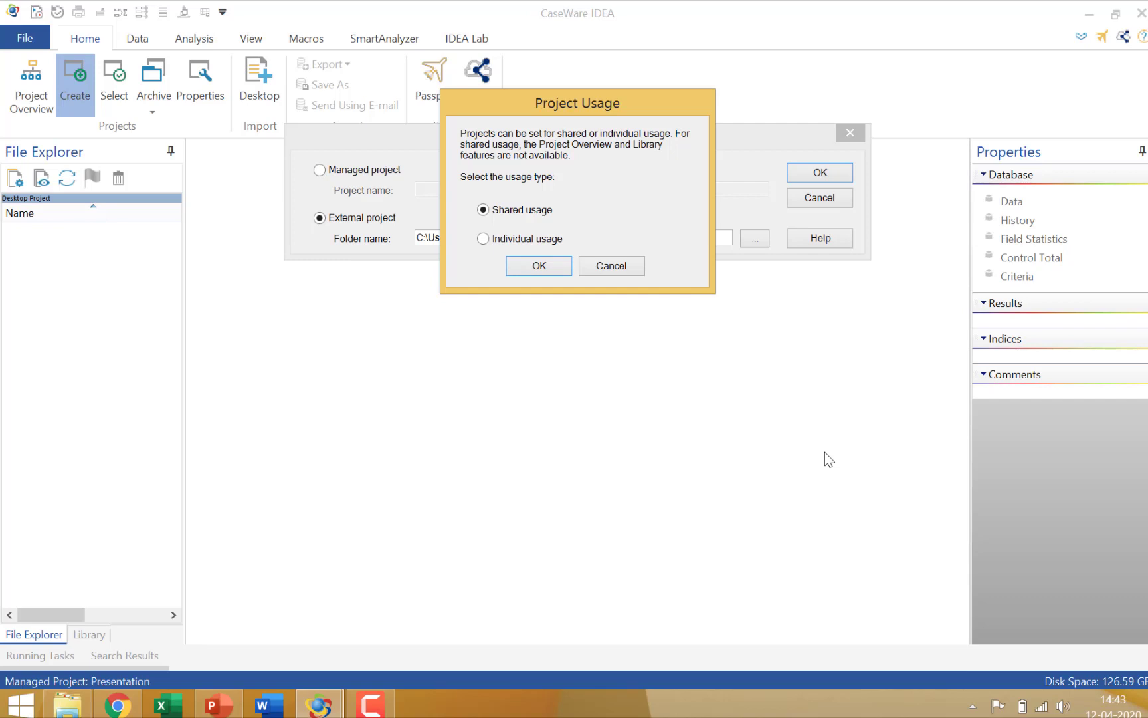
pyautogui.moveTo(582, 220)
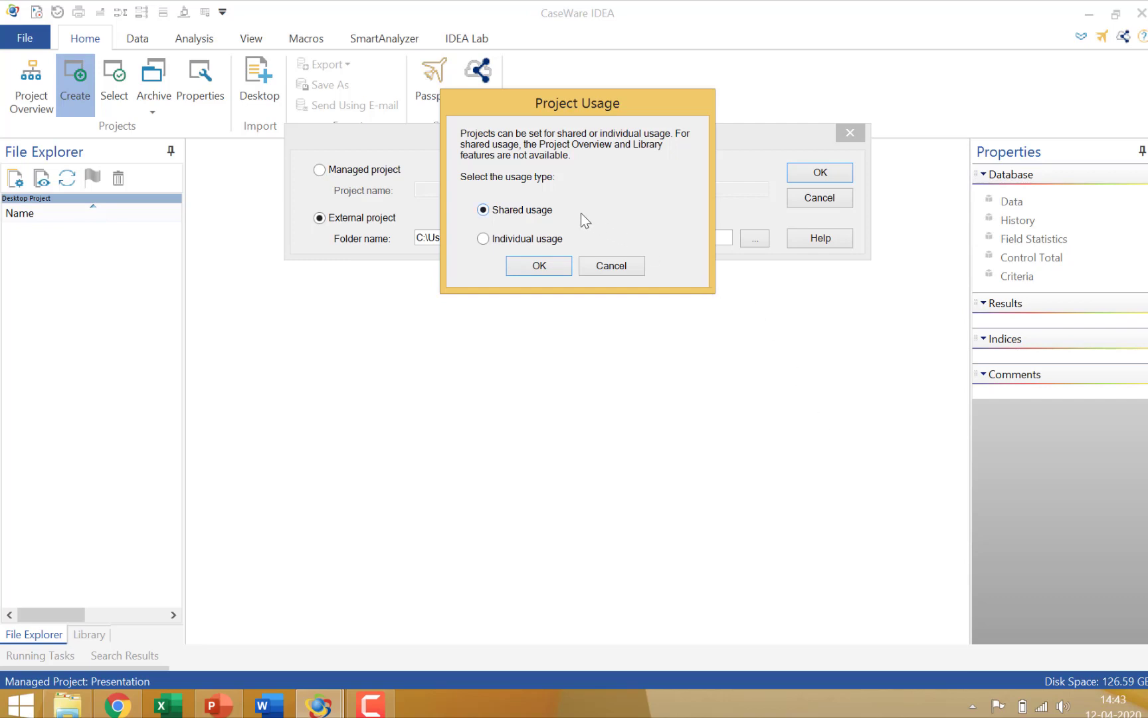
pyautogui.moveTo(717, 230)
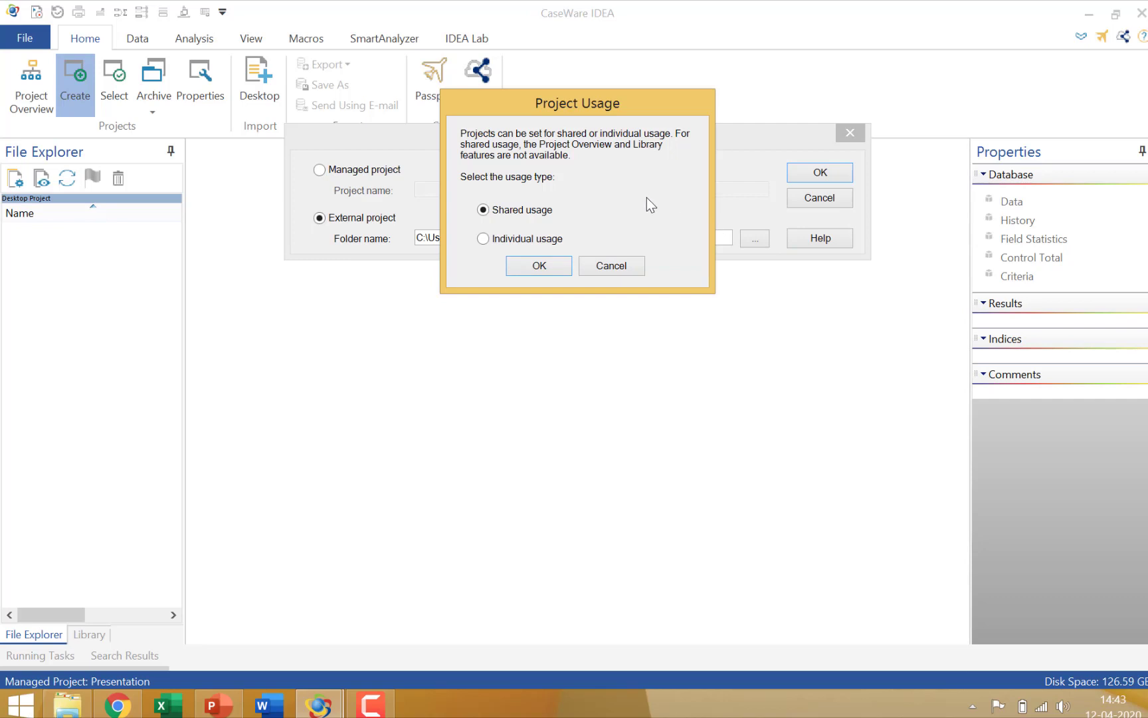
pyautogui.moveTo(595, 165)
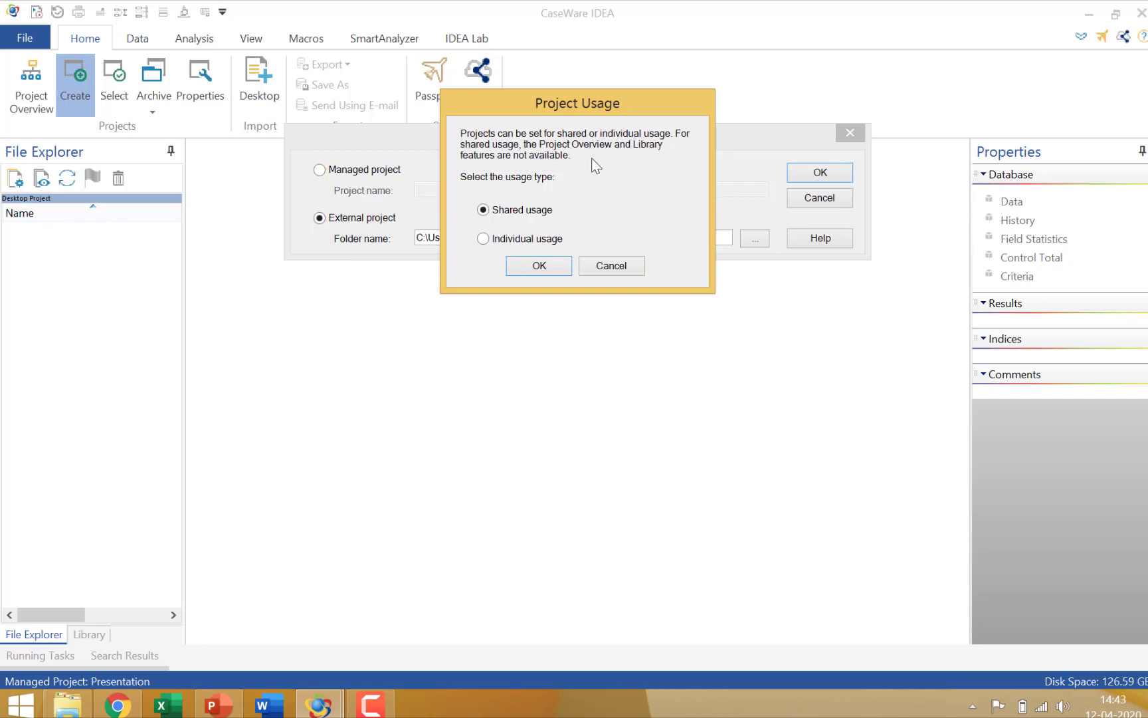
pyautogui.moveTo(619, 162)
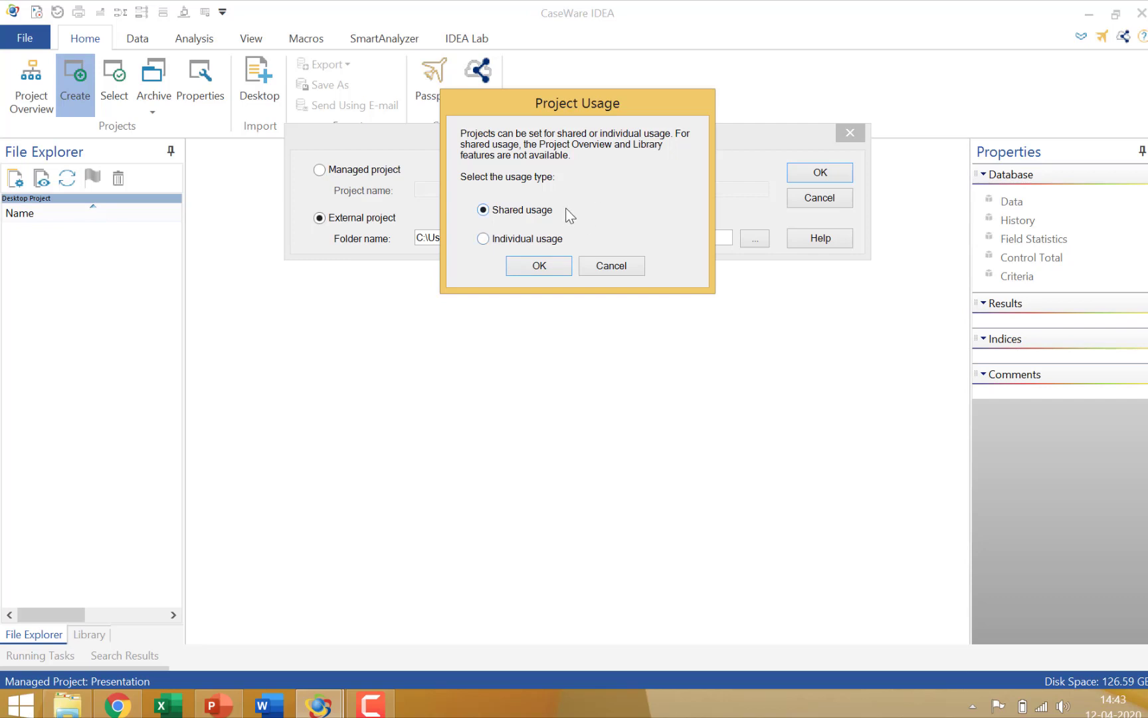
# Finish the shared project, then pick Sample.xlsx from Documents\Source Files.ILB for import.
pyautogui.click(539, 265)
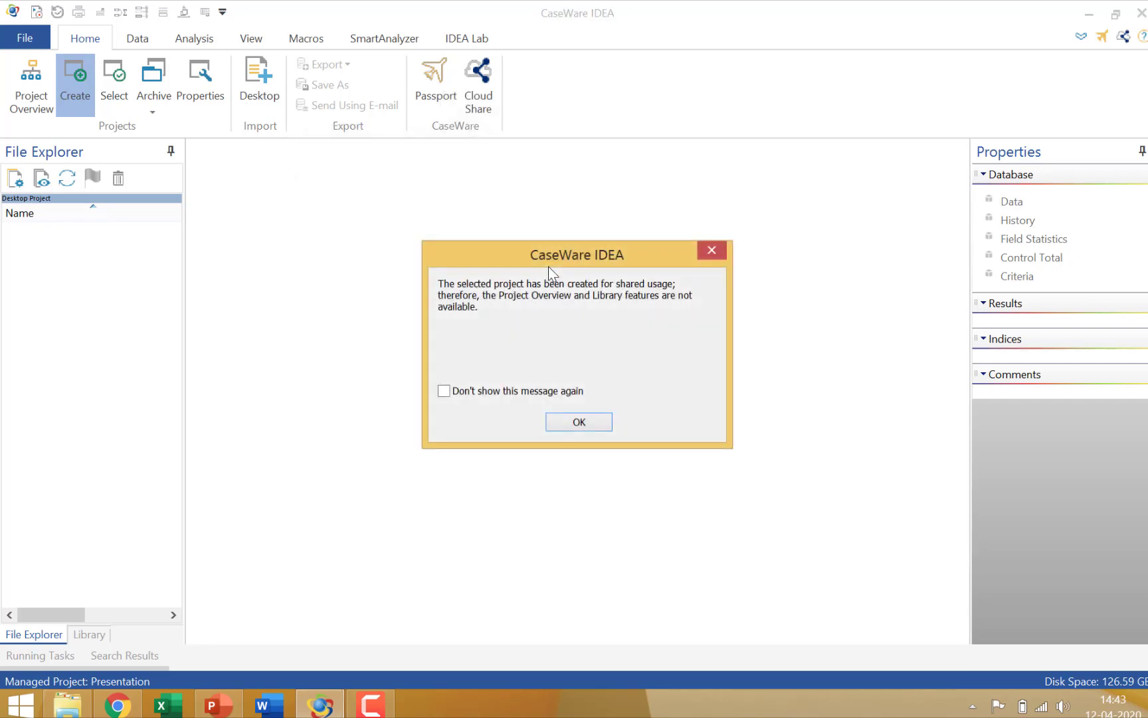
pyautogui.click(579, 422)
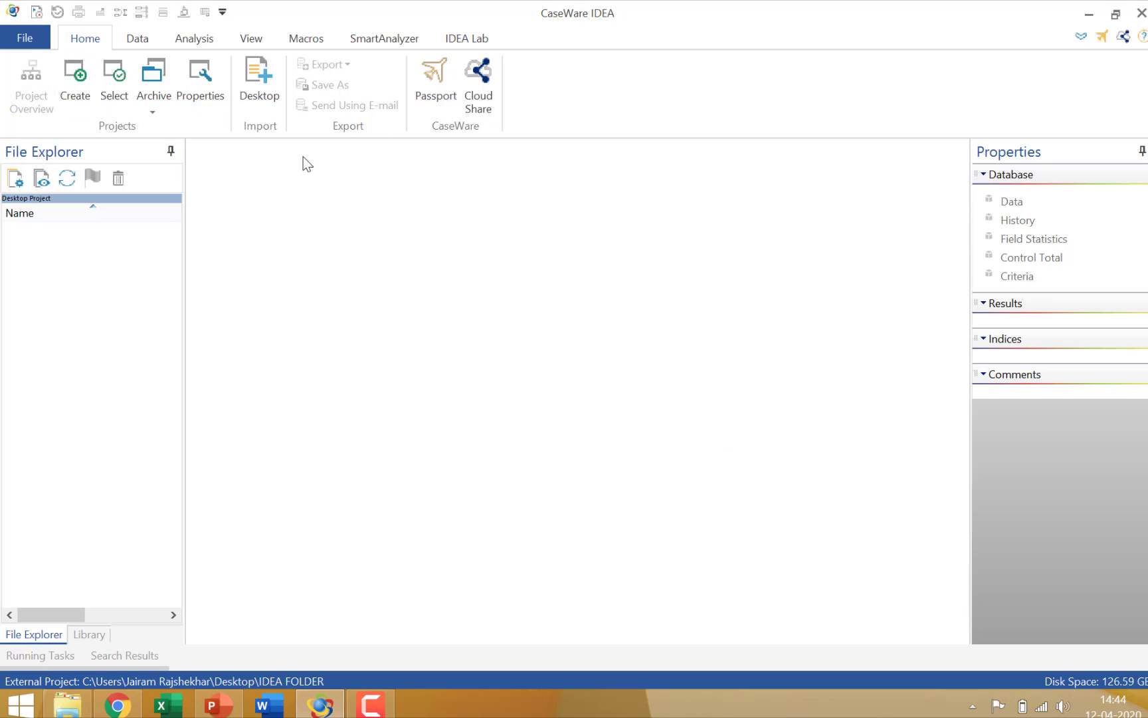
pyautogui.moveTo(605, 300)
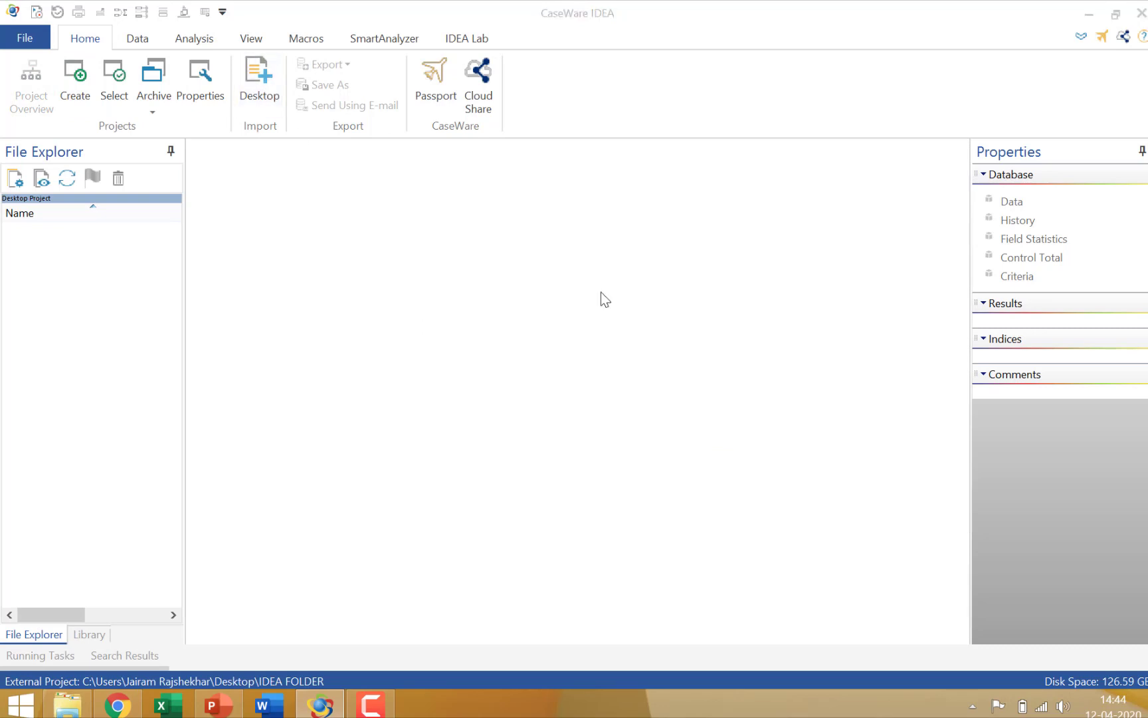
pyautogui.click(259, 77)
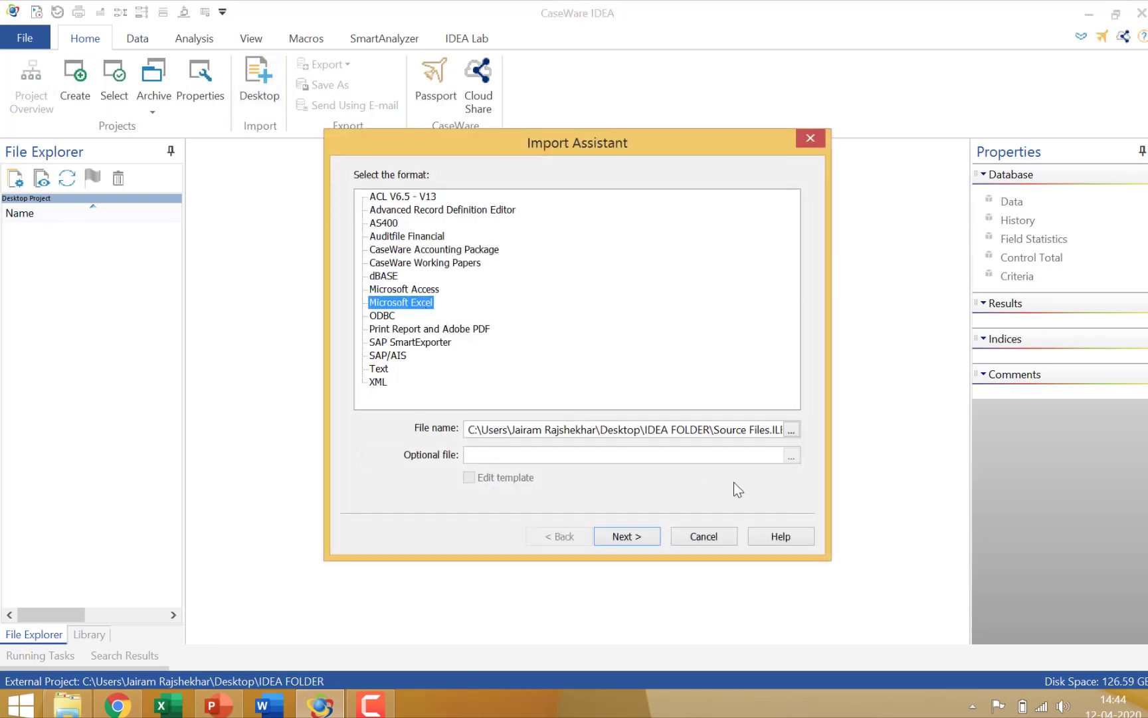
pyautogui.click(790, 429)
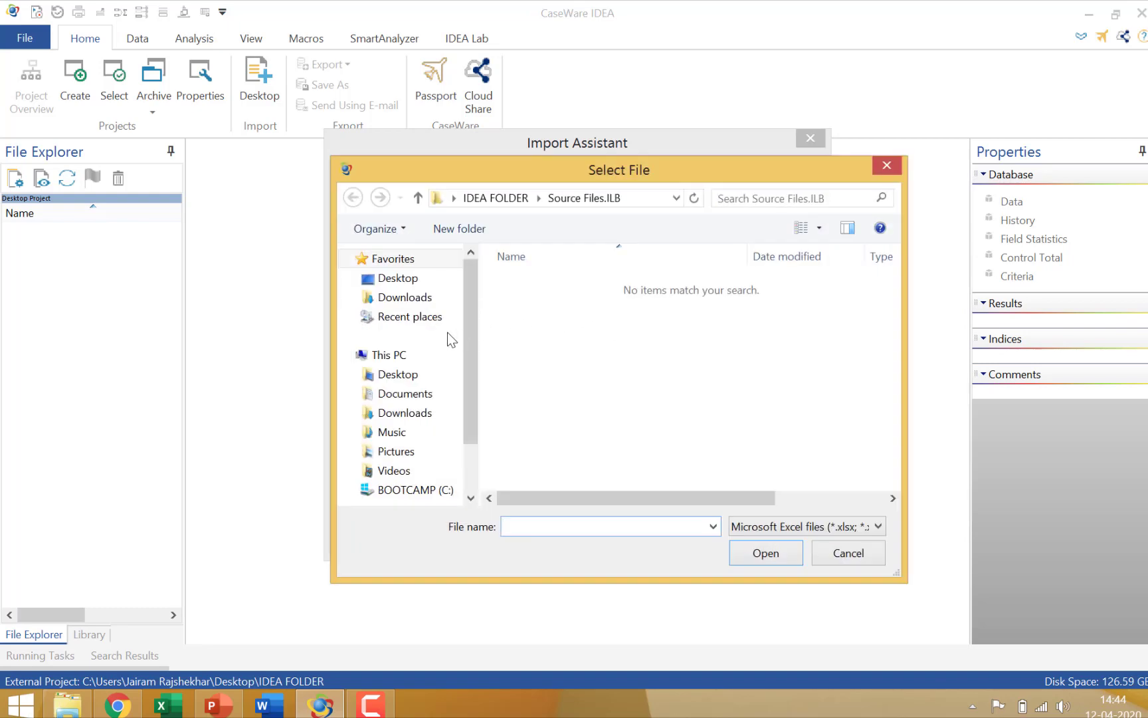
pyautogui.click(407, 393)
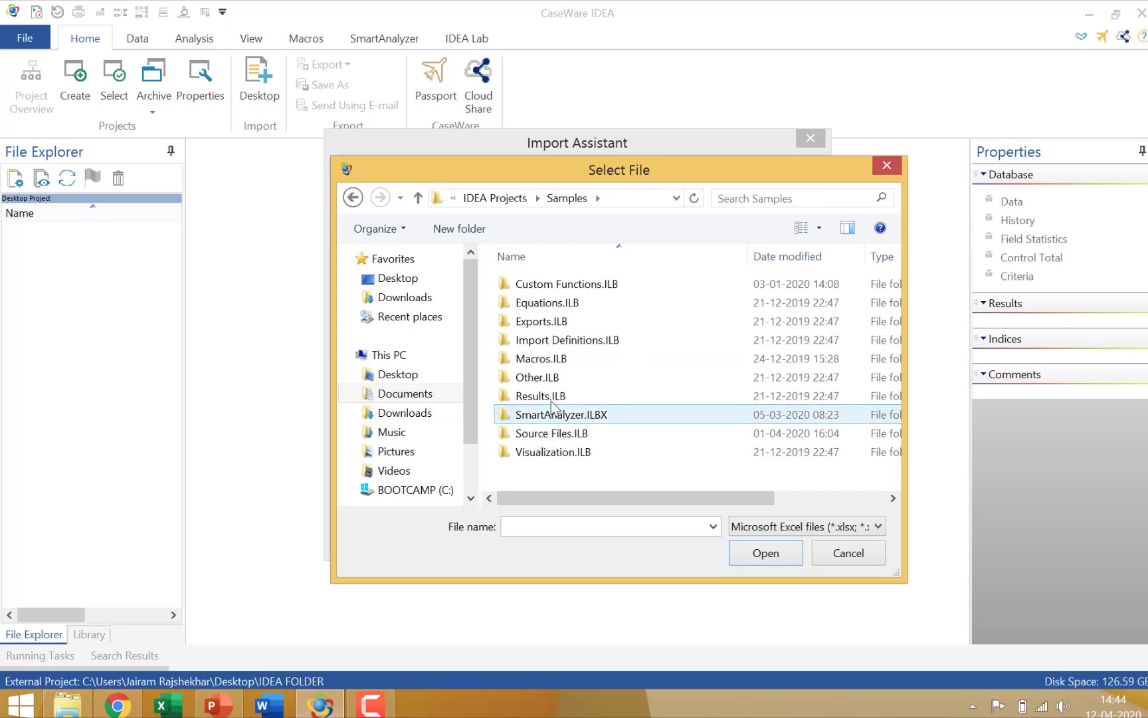
pyautogui.doubleClick(552, 433)
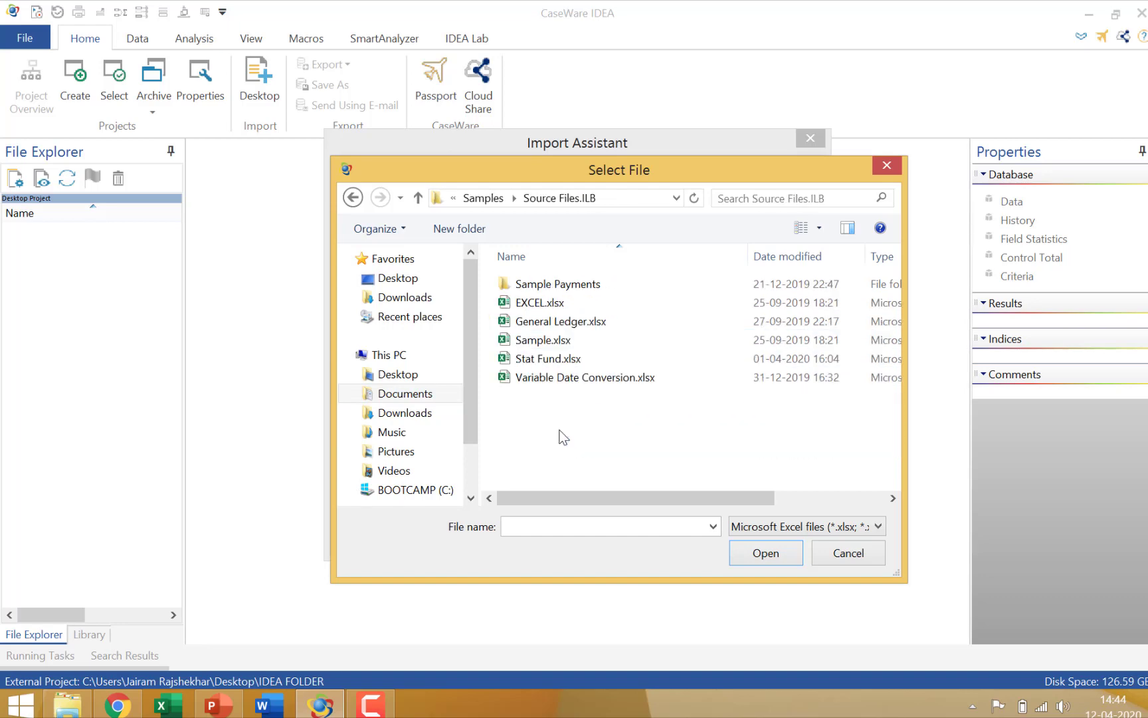
pyautogui.click(765, 552)
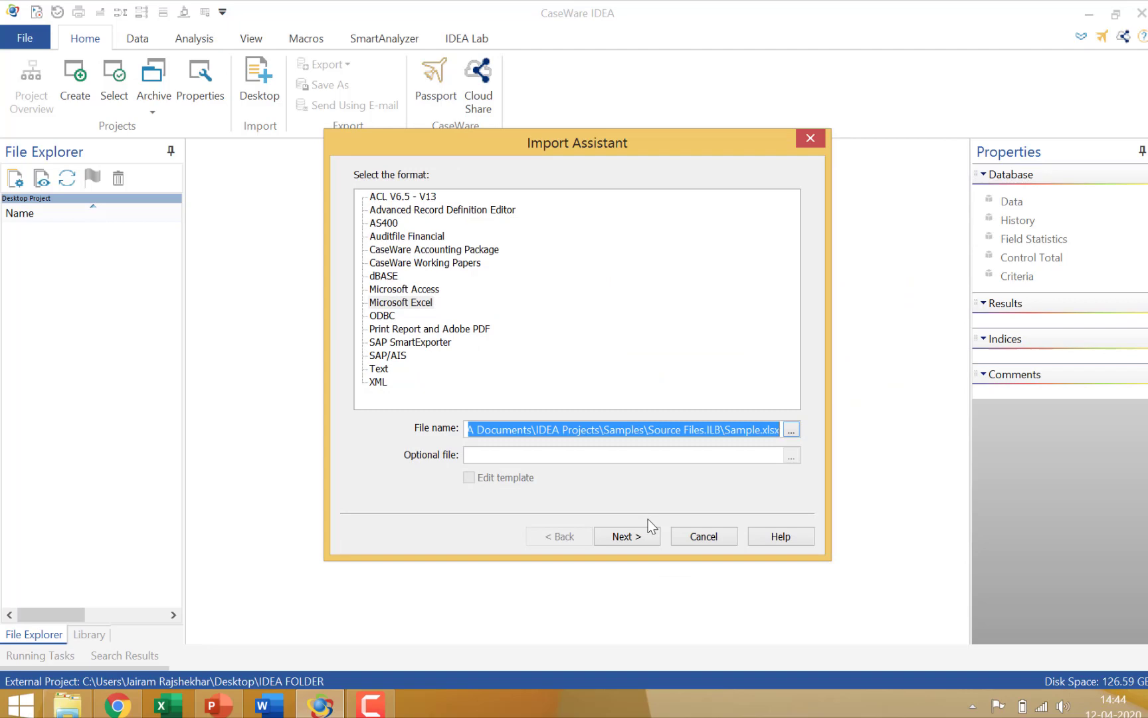
# Import only the Detailed Sales sheet (Weblog unchecked) as a 900-record database.
pyautogui.click(622, 537)
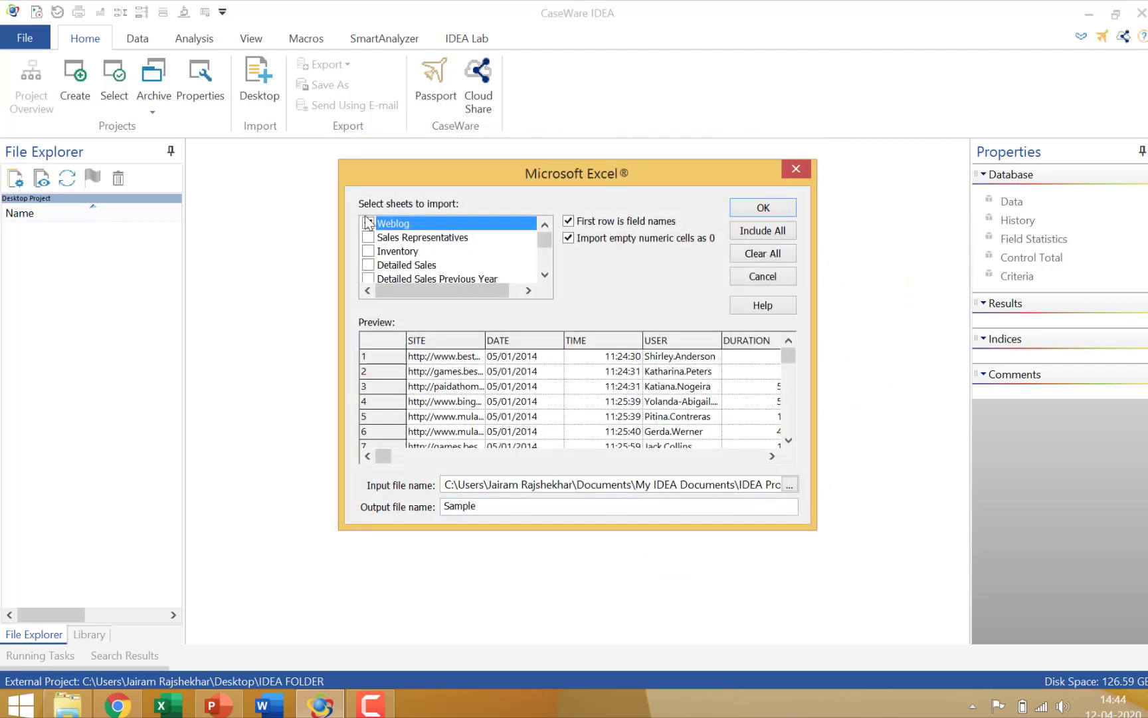
pyautogui.click(418, 264)
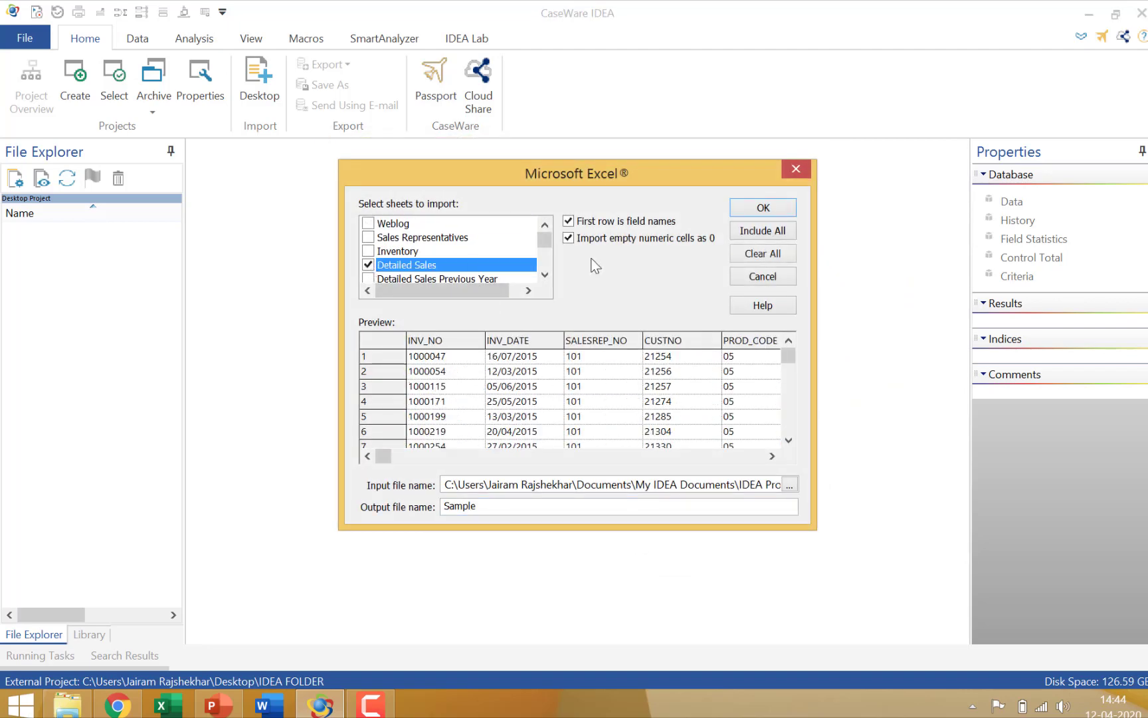
pyautogui.click(761, 207)
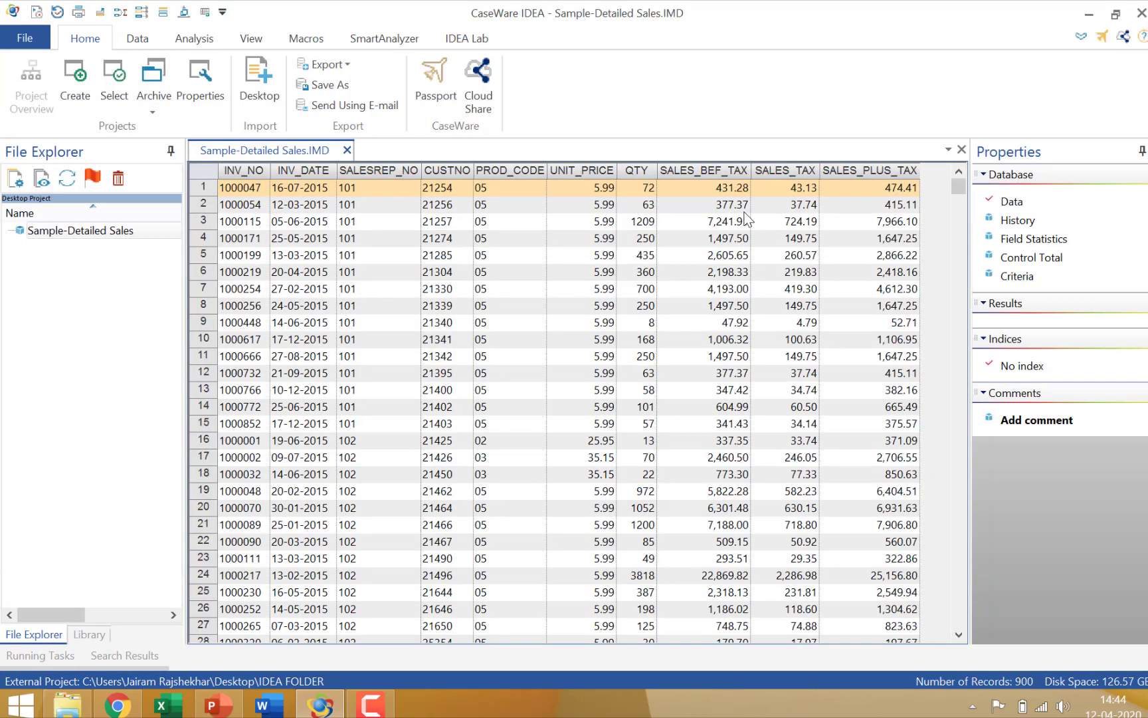
# Run Gap Detection on INV_NO into a new database, then compare it with the source data.
pyautogui.click(193, 38)
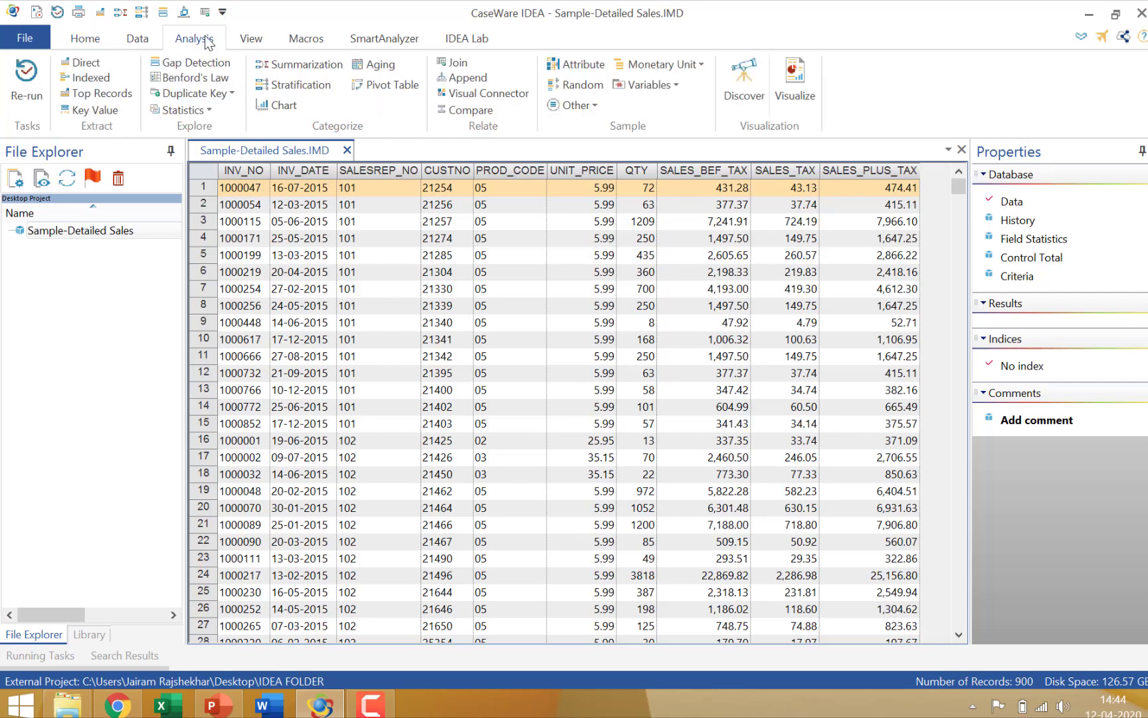
pyautogui.click(189, 62)
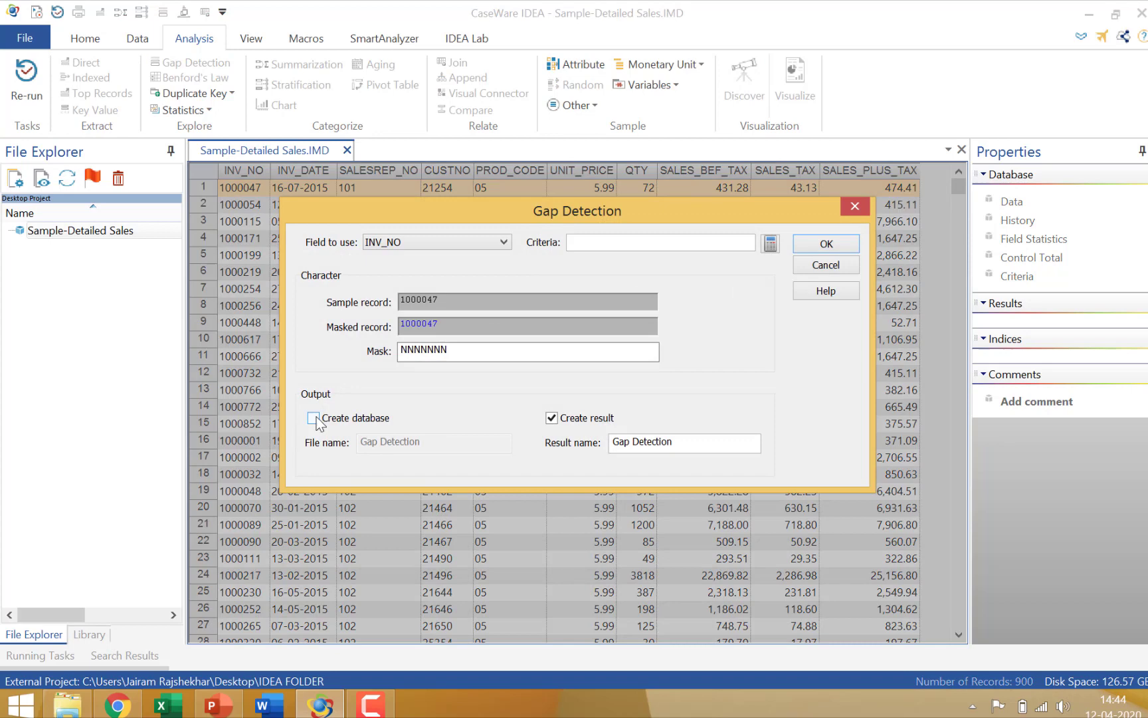
pyautogui.click(314, 417)
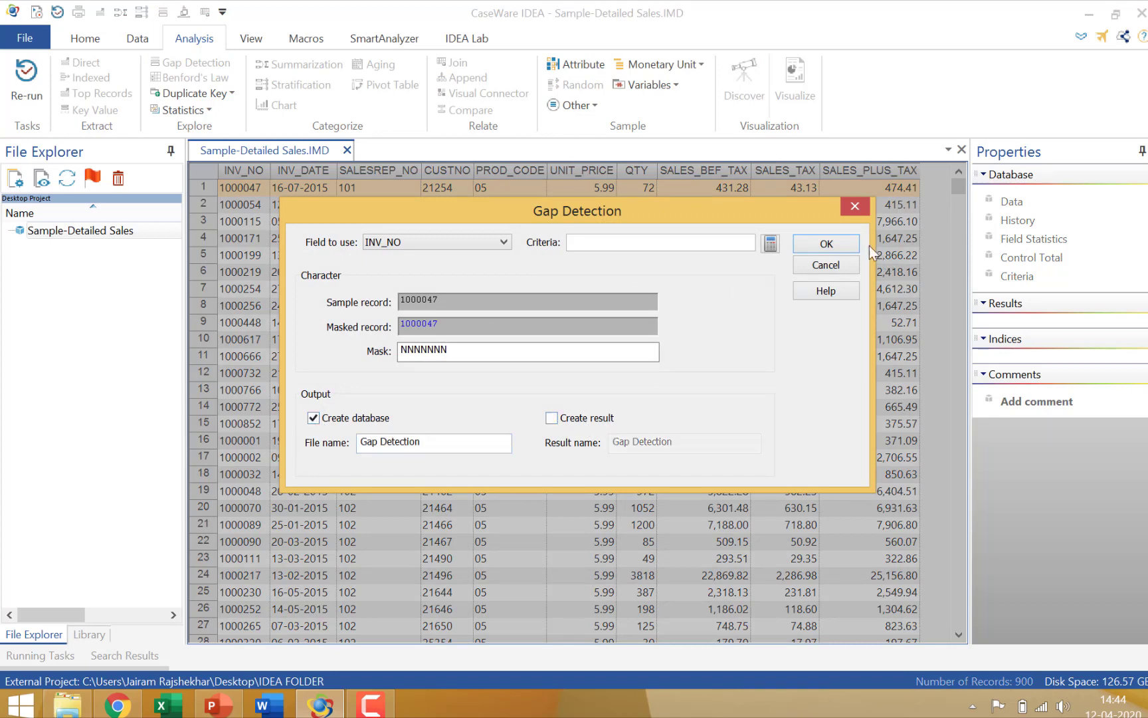
pyautogui.click(824, 244)
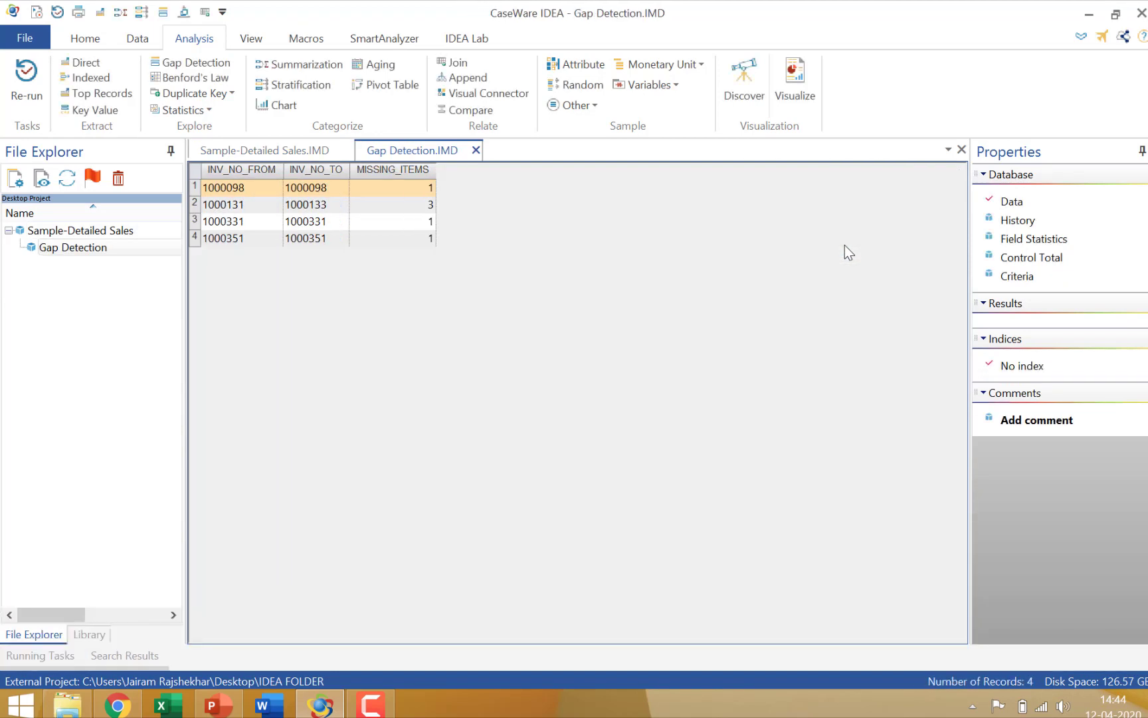
pyautogui.click(267, 151)
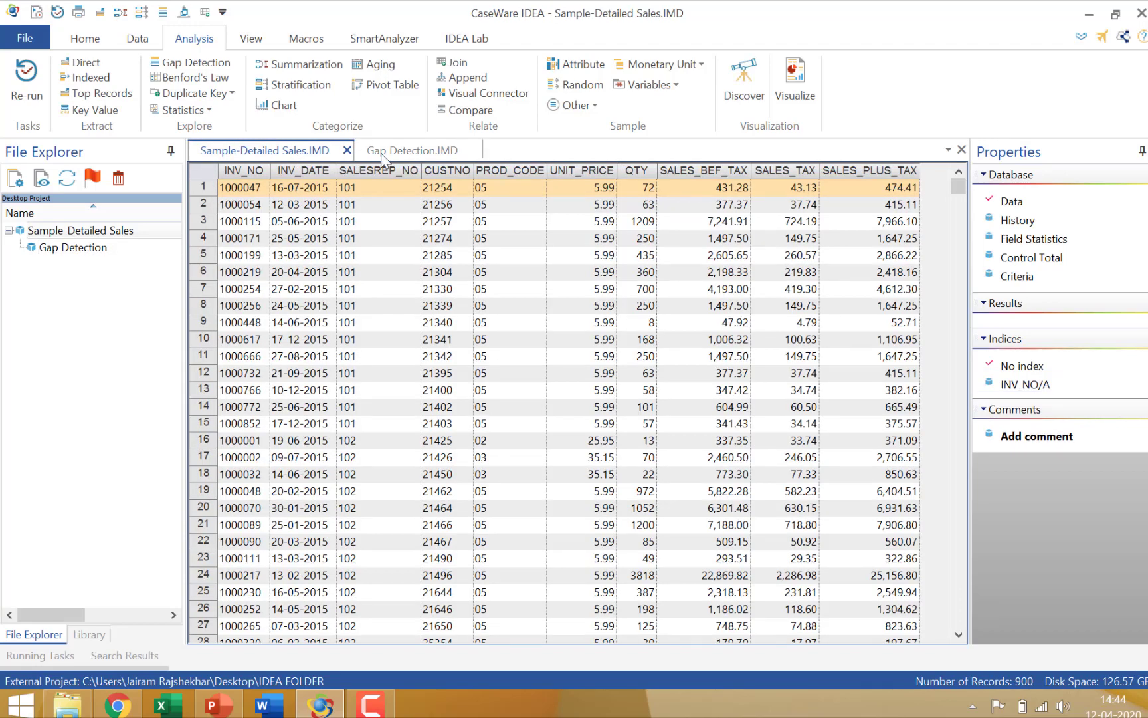
pyautogui.click(412, 150)
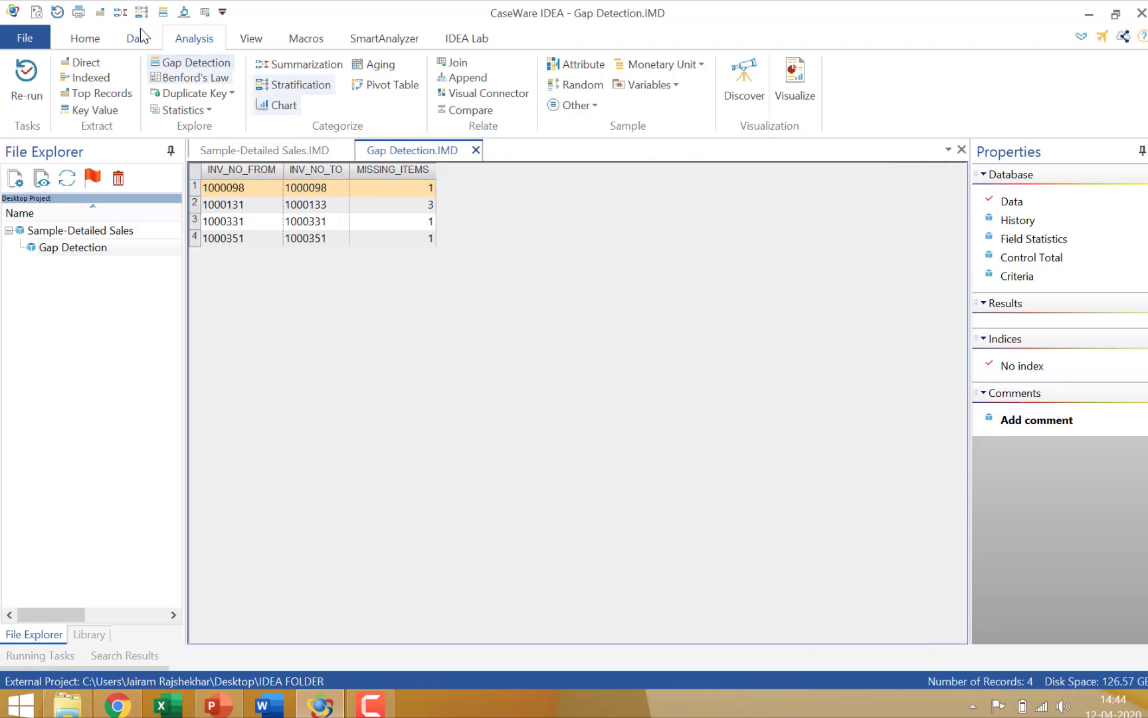
# Return to the Home ribbon with the Gap Detection results still shown.
pyautogui.click(84, 38)
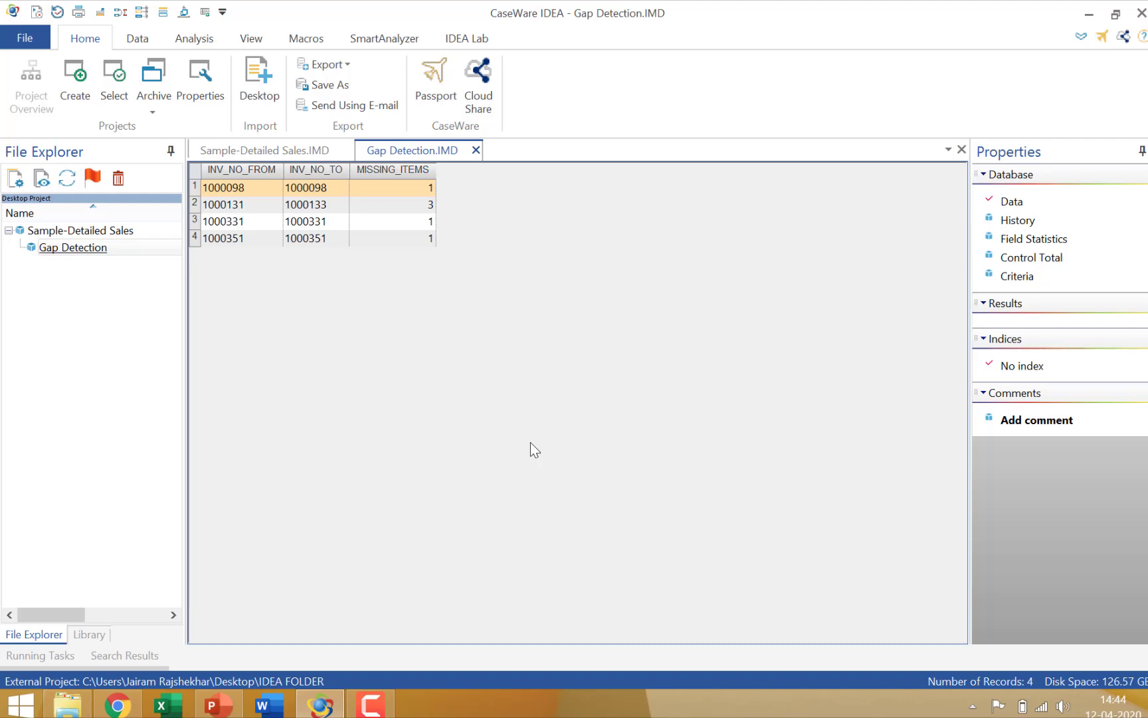
pyautogui.moveTo(552, 165)
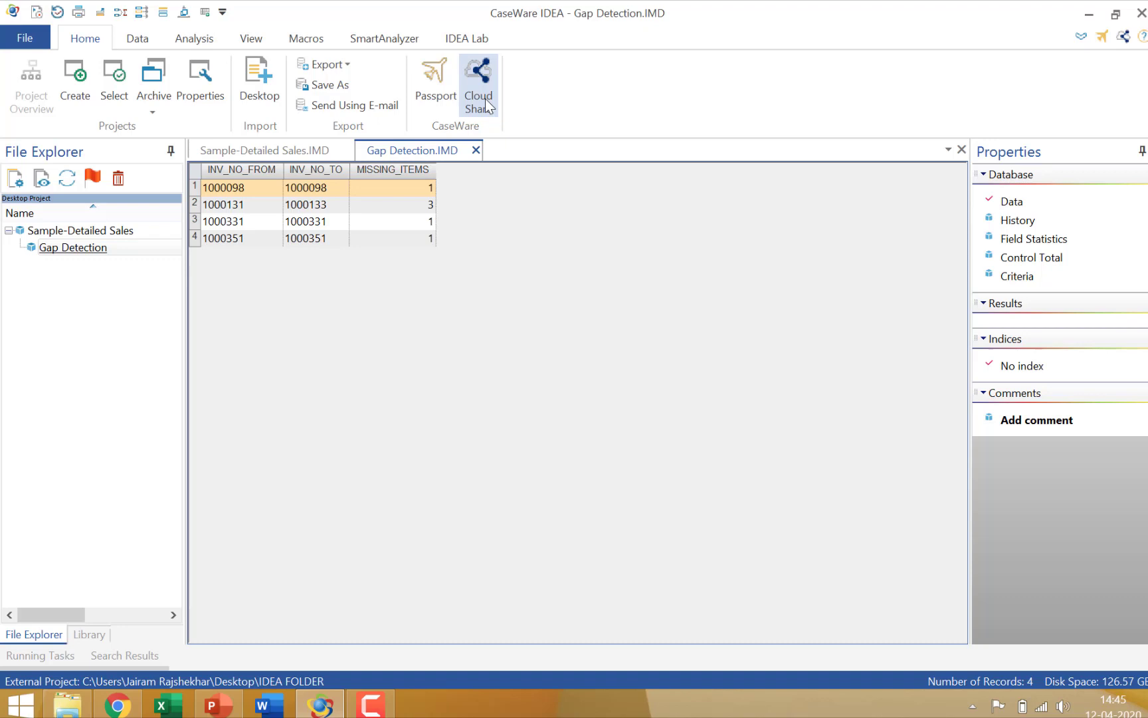
# Launch IDEA Cloud Share and attempt the cloud sign-in with the entered password.
pyautogui.click(478, 80)
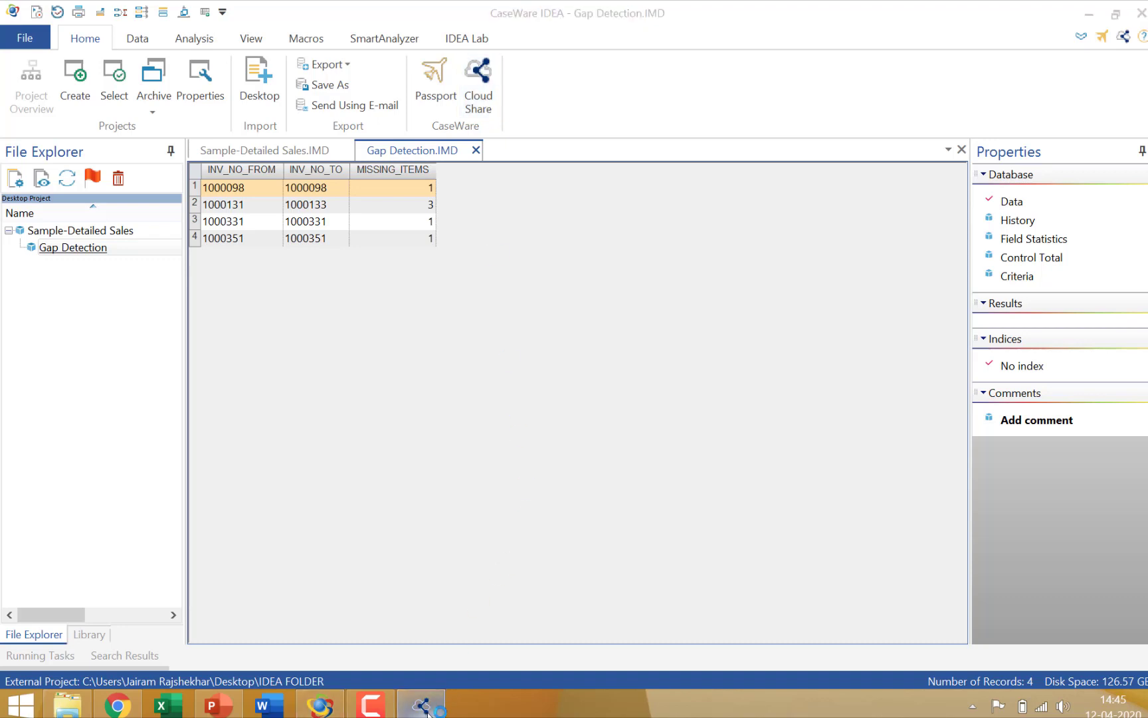
pyautogui.click(477, 80)
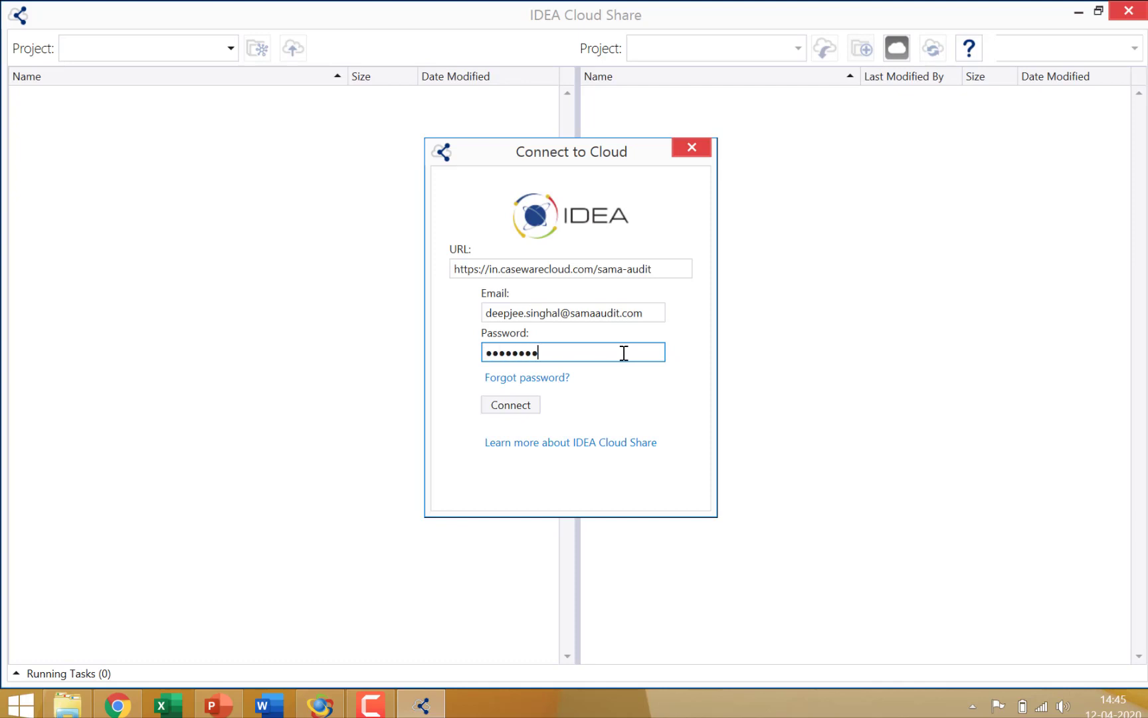
pyautogui.write('••')
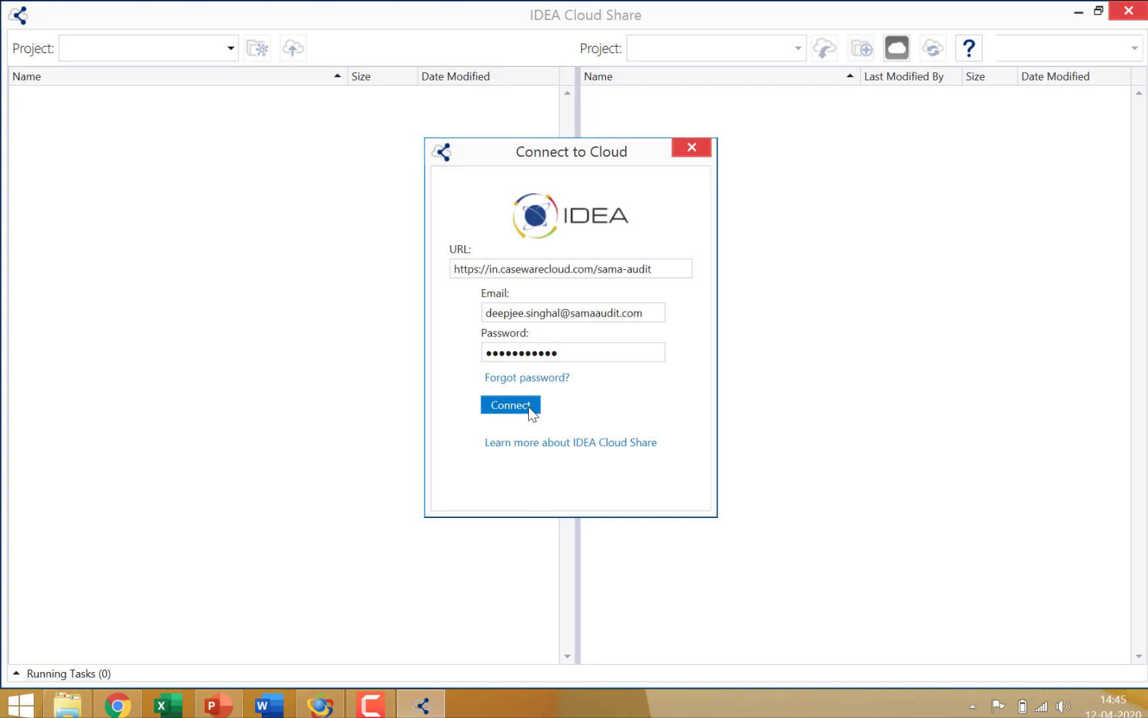
pyautogui.click(510, 406)
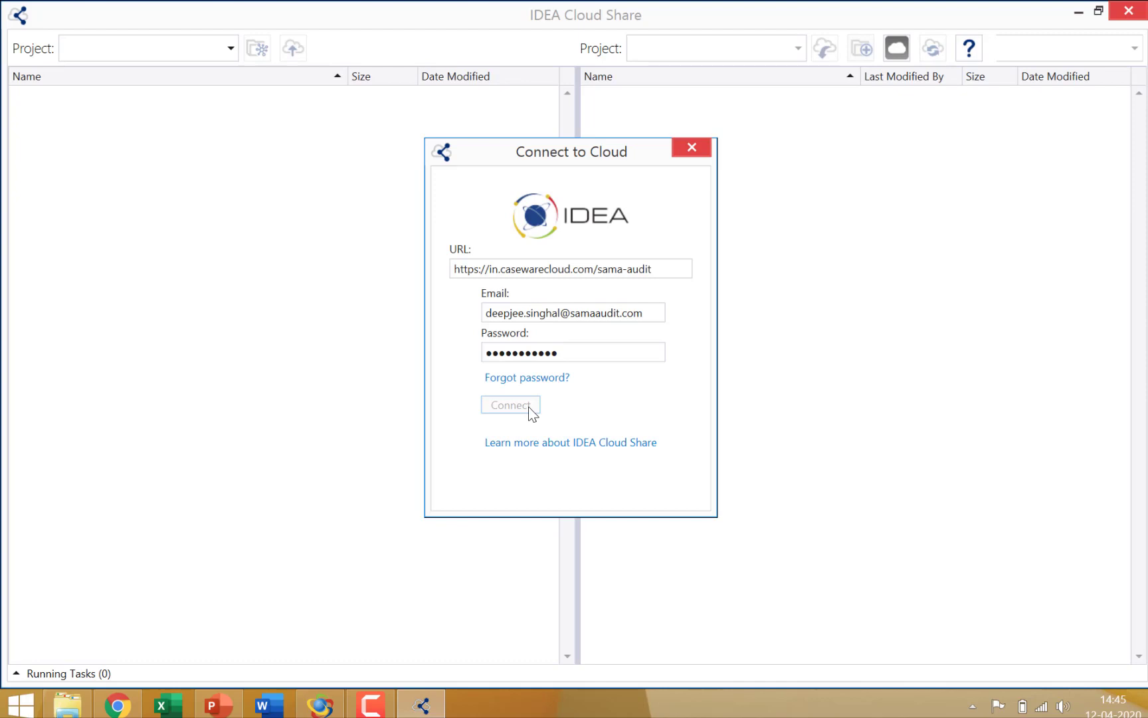
pyautogui.click(510, 405)
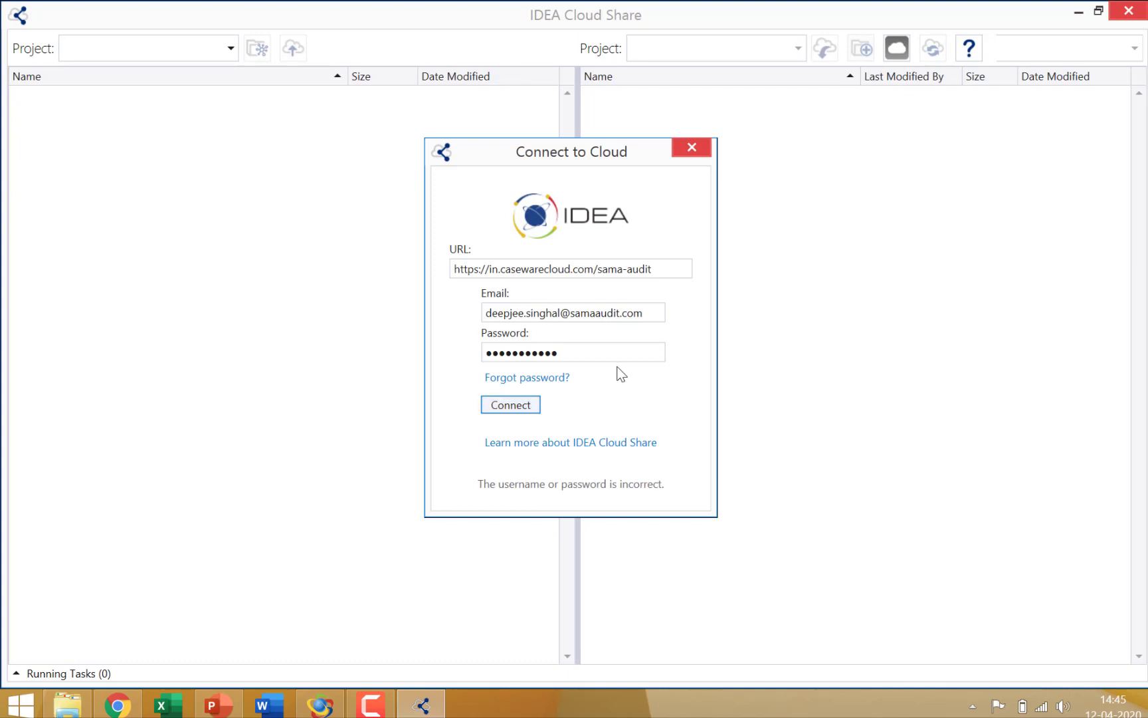
# Re-enter the rejected password and retry connecting until signed in to the cloud.
pyautogui.click(574, 352)
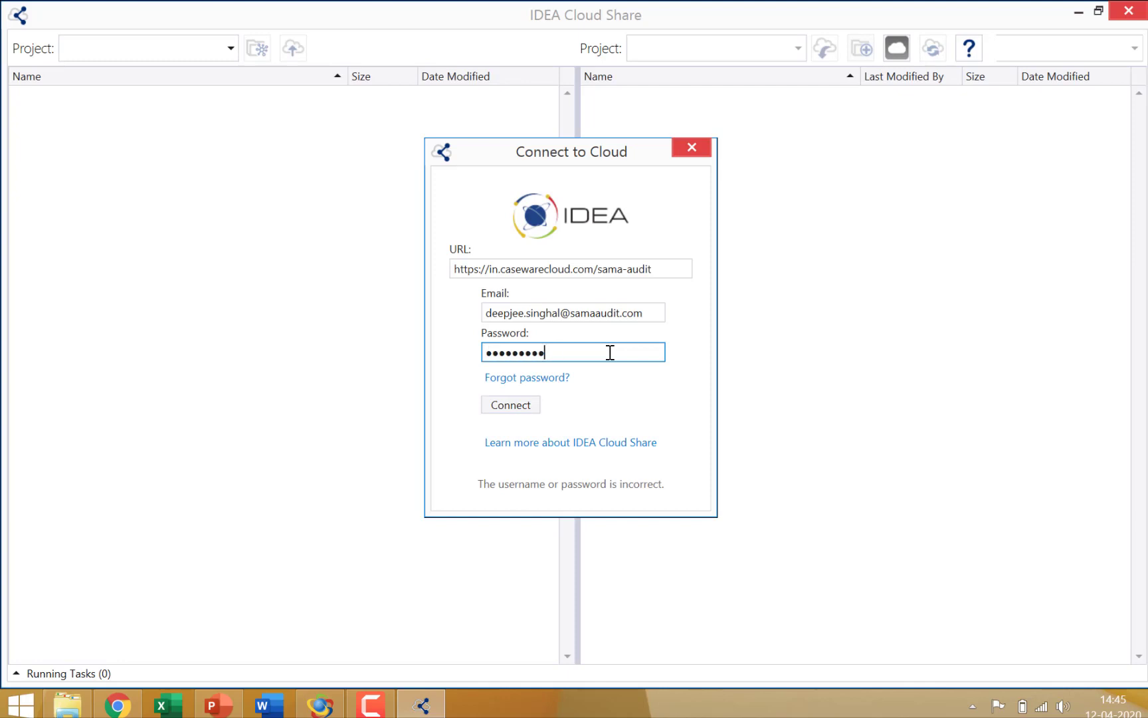
pyautogui.click(510, 404)
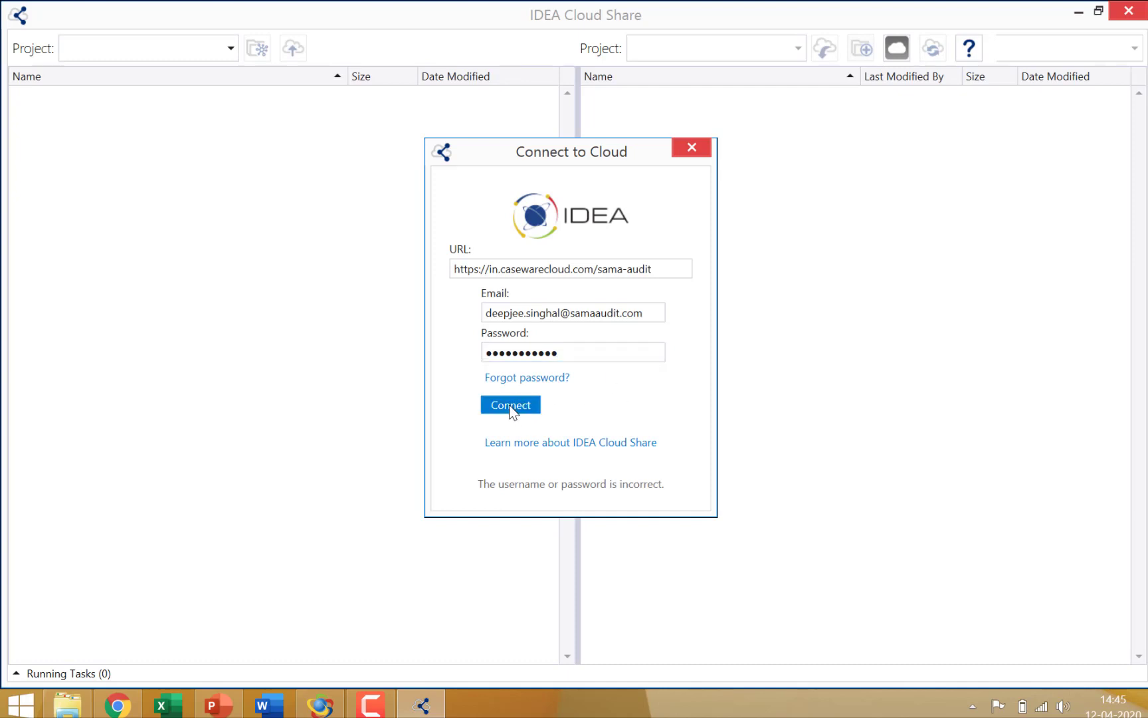
pyautogui.click(510, 405)
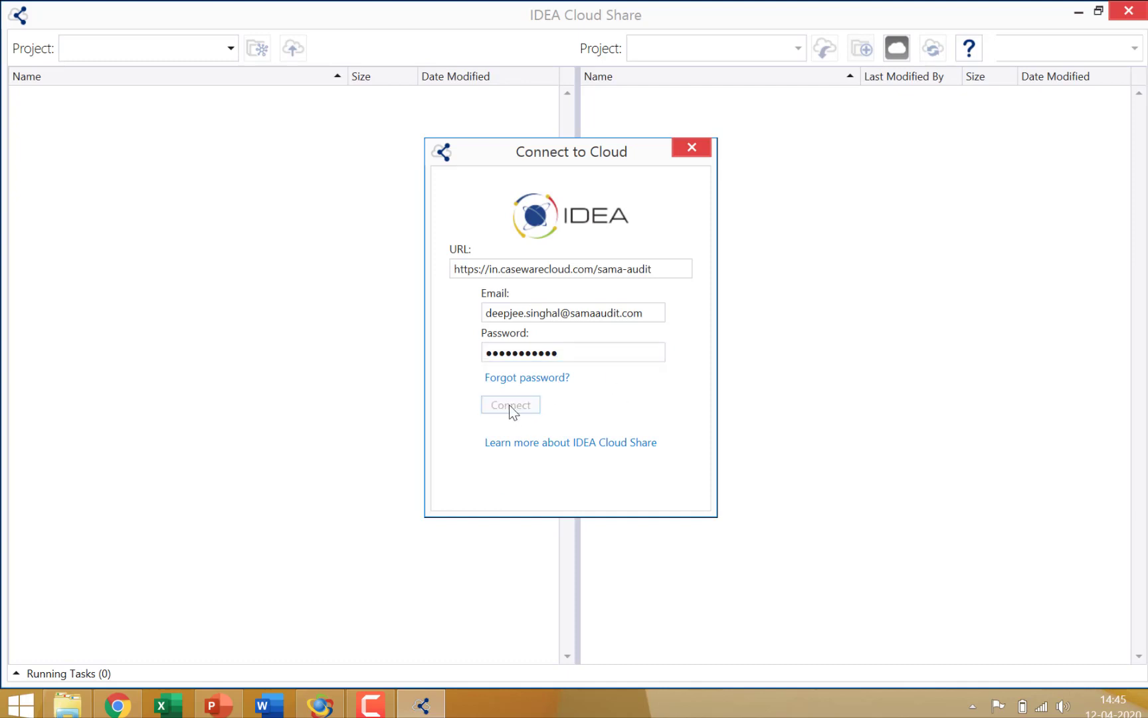
pyautogui.click(511, 405)
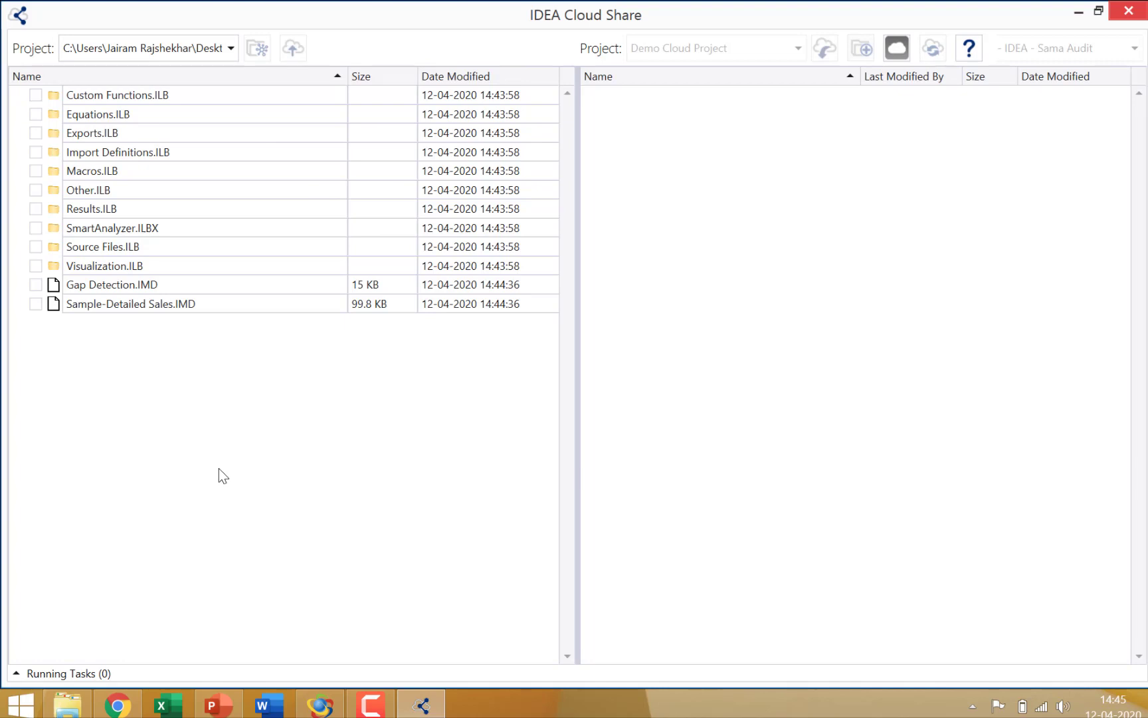
# Load the Demo Cloud Project contents and mark local Gap Detection.IMD for upload.
pyautogui.click(823, 48)
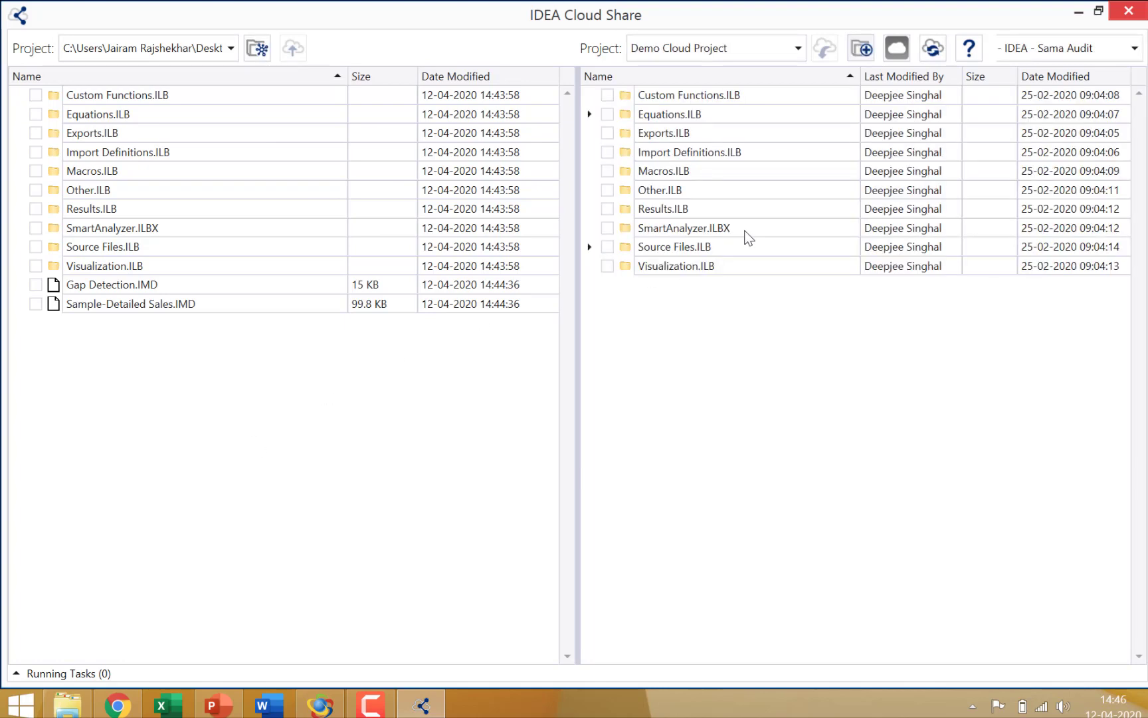
pyautogui.moveTo(853, 509)
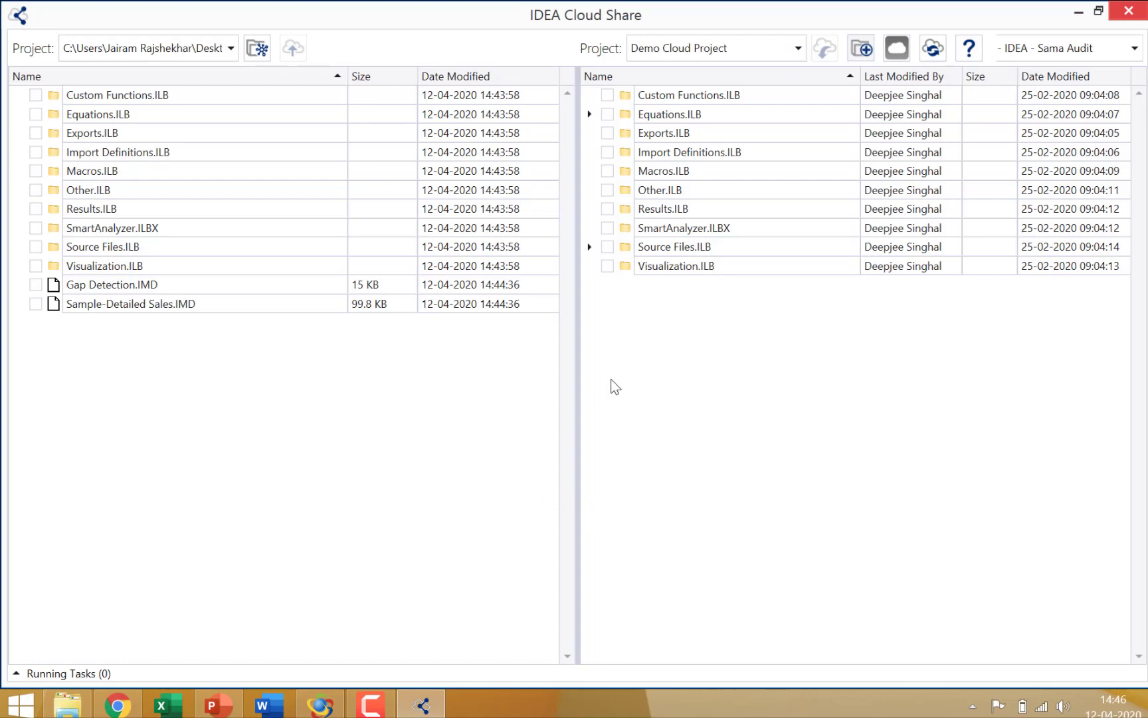
pyautogui.moveTo(67, 102)
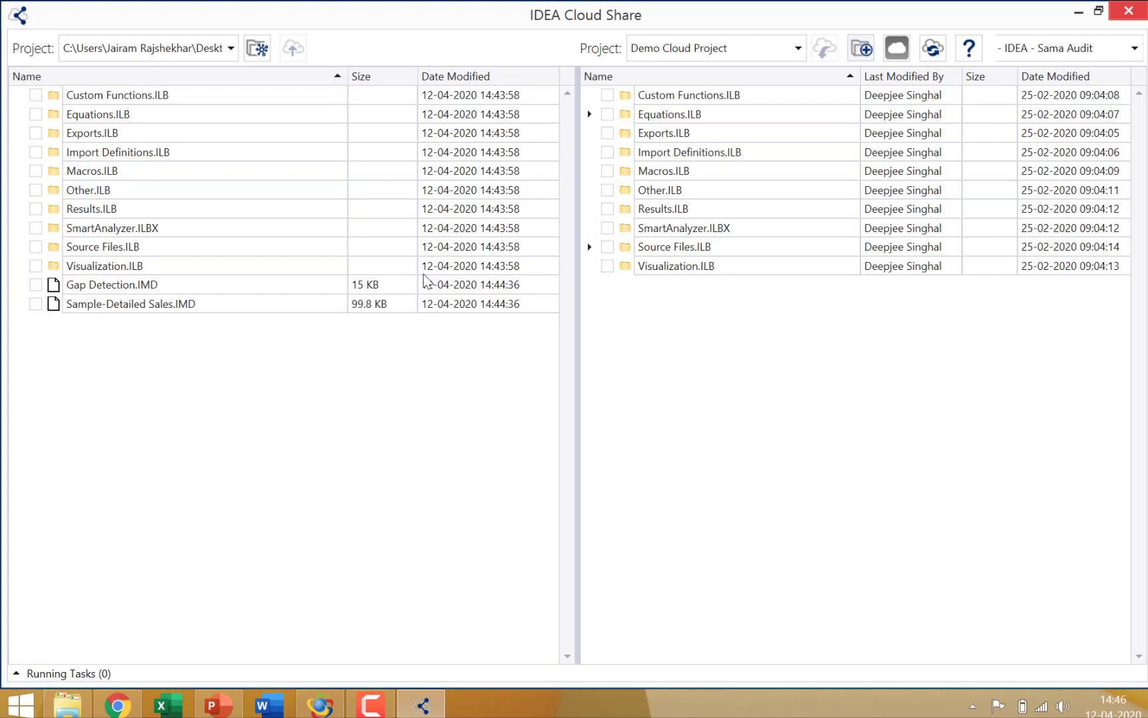
pyautogui.moveTo(295, 558)
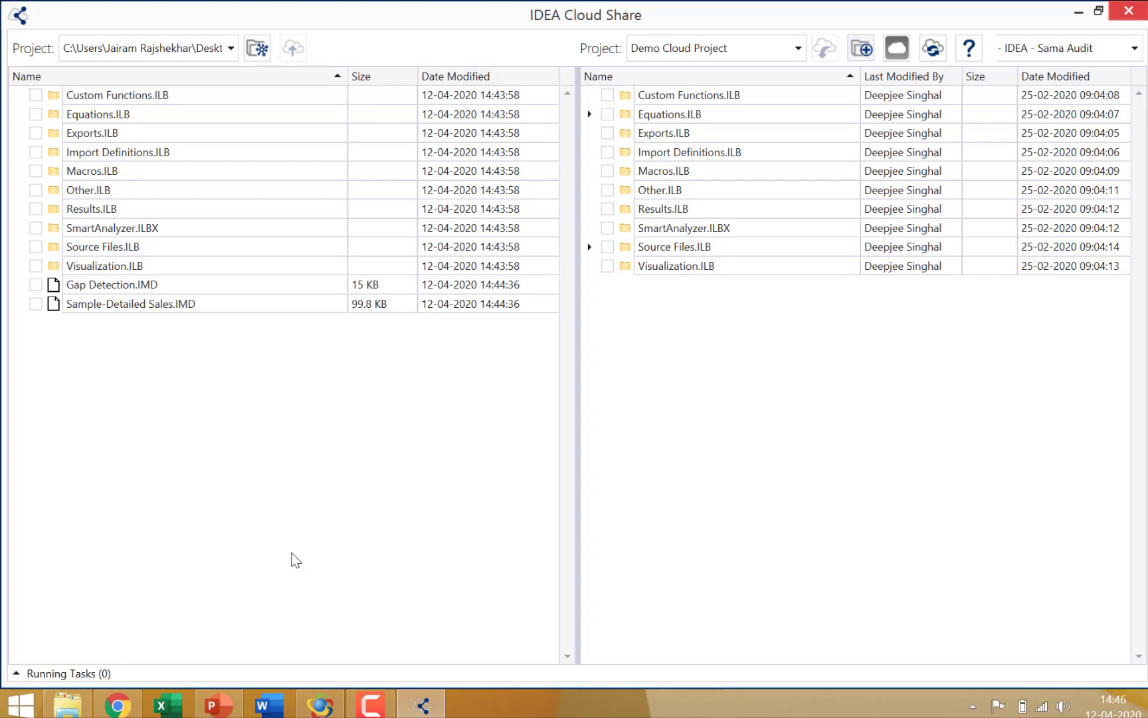
pyautogui.moveTo(242, 418)
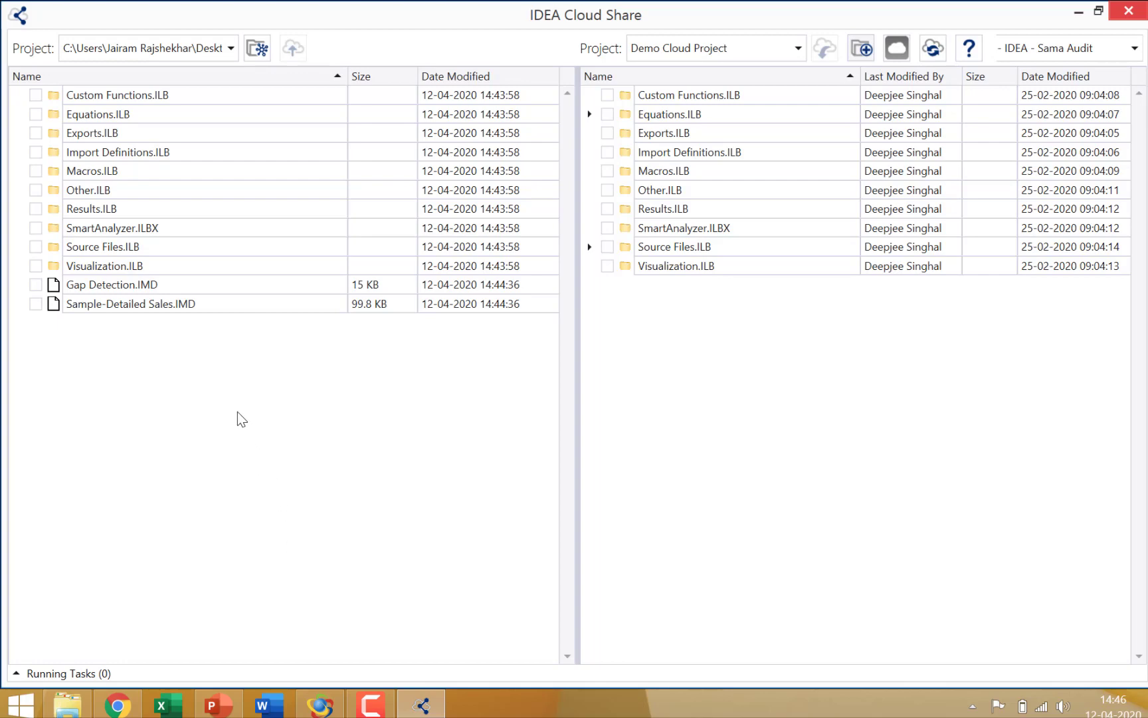
pyautogui.moveTo(54, 268)
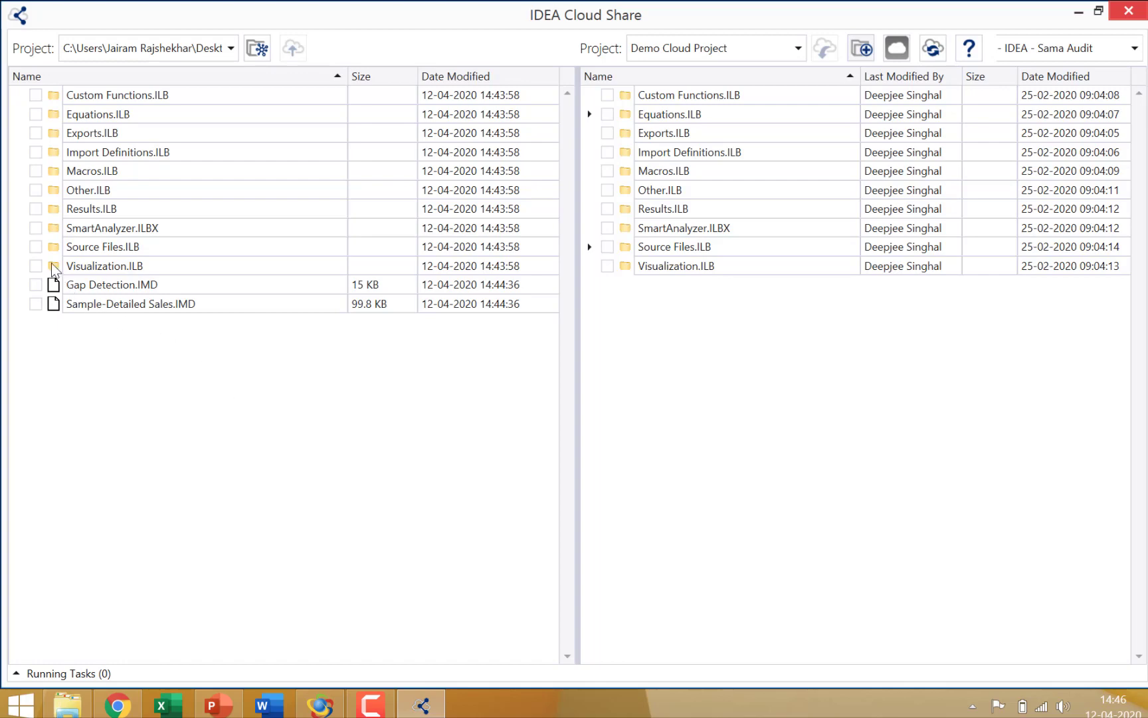
pyautogui.moveTo(70, 338)
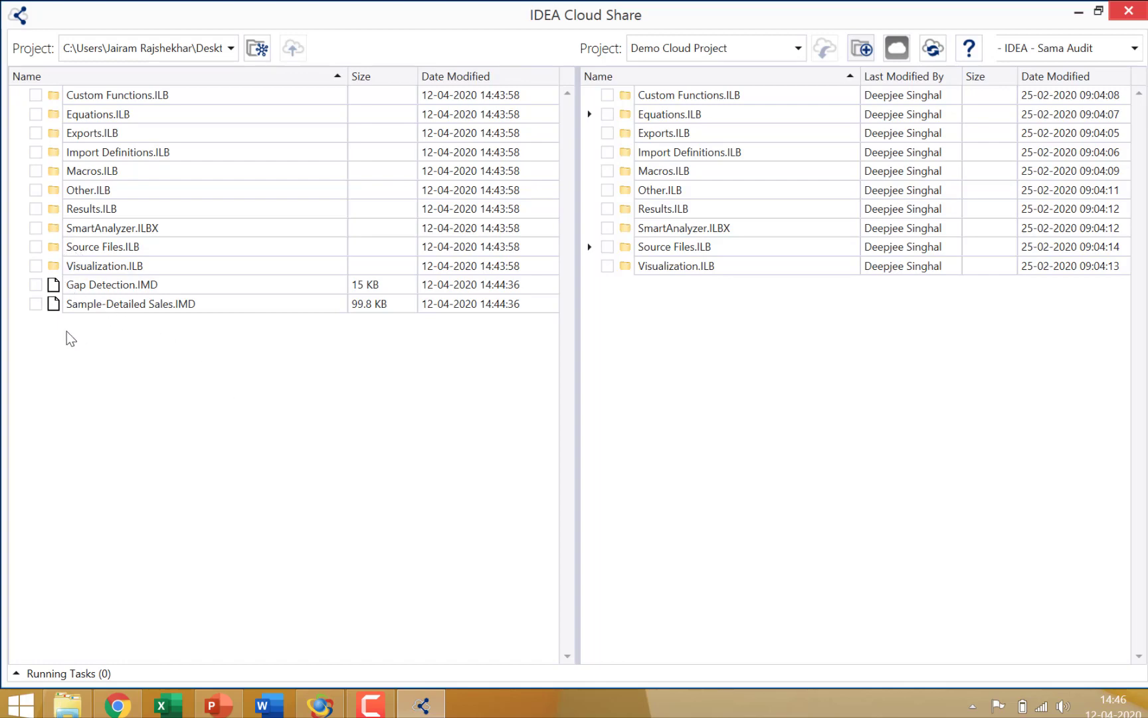
pyautogui.click(35, 285)
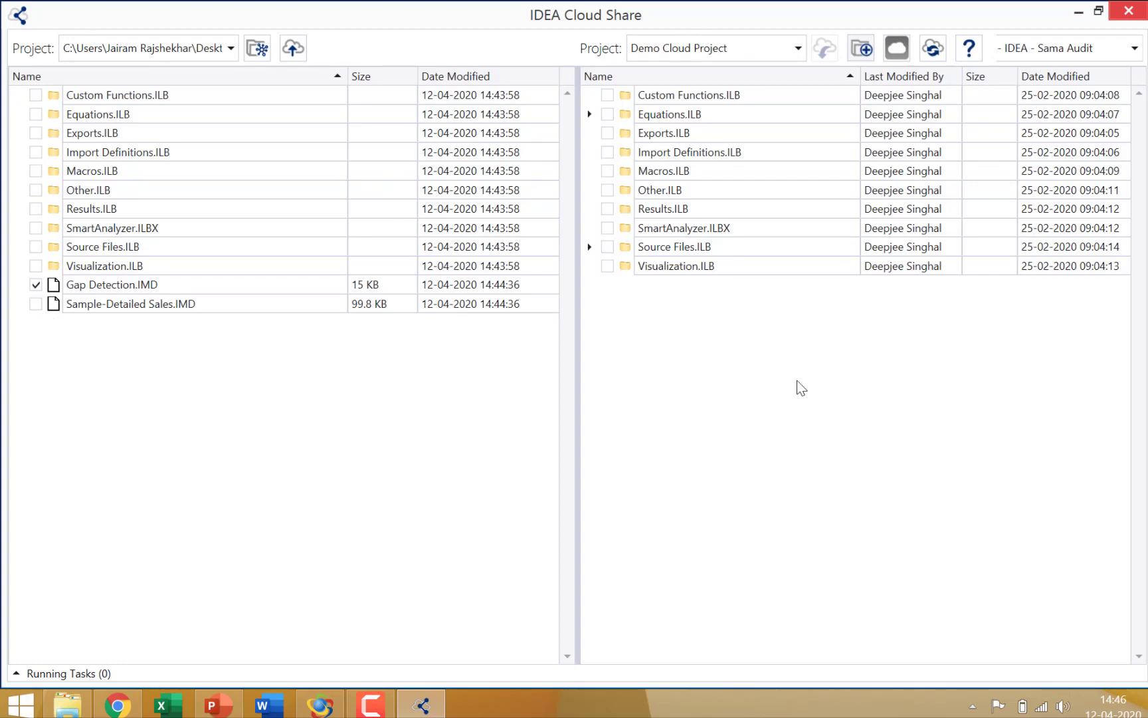
pyautogui.moveTo(804, 396)
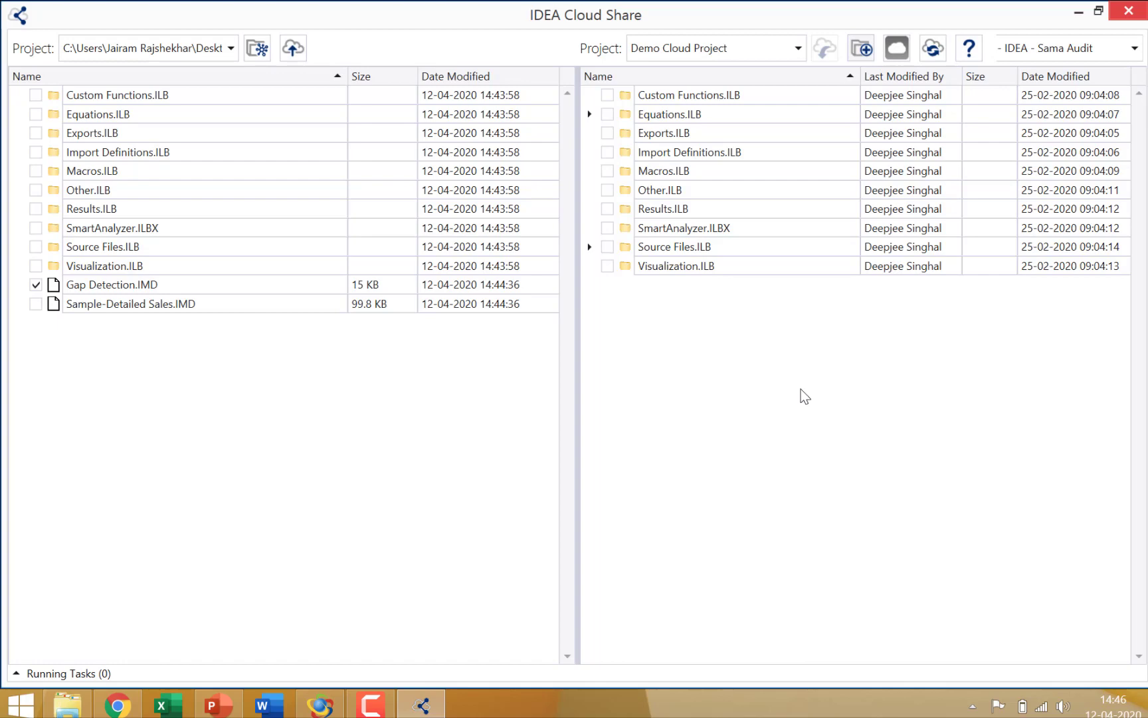
pyautogui.moveTo(203, 200)
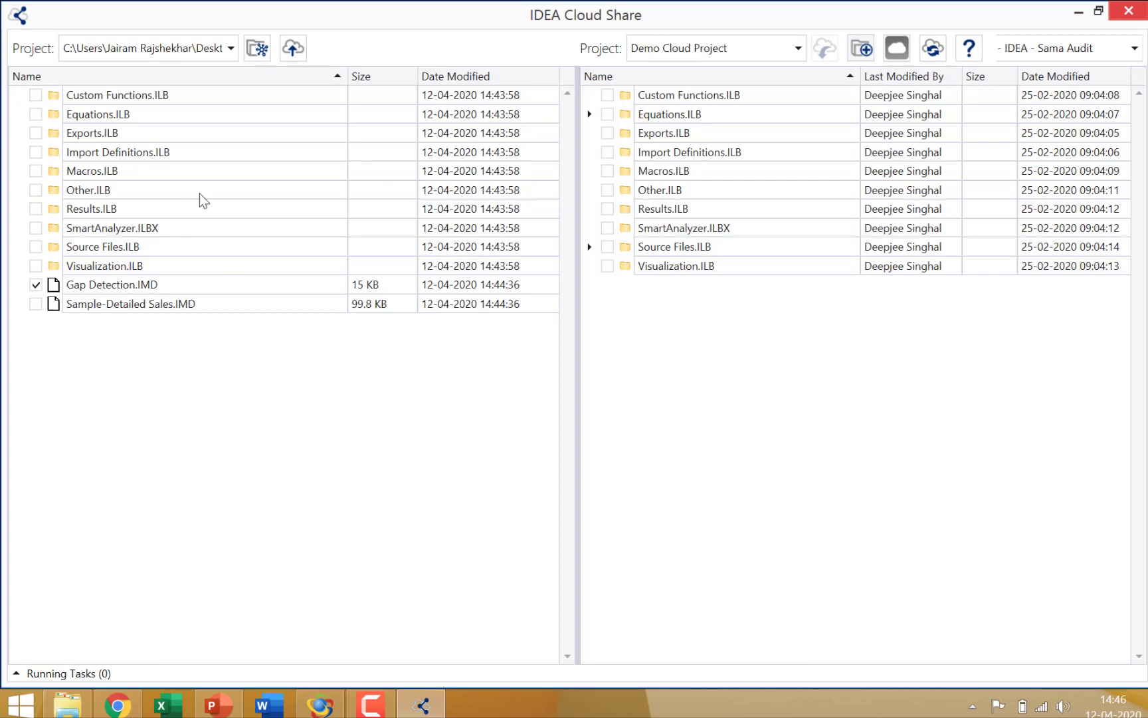
pyautogui.moveTo(293, 48)
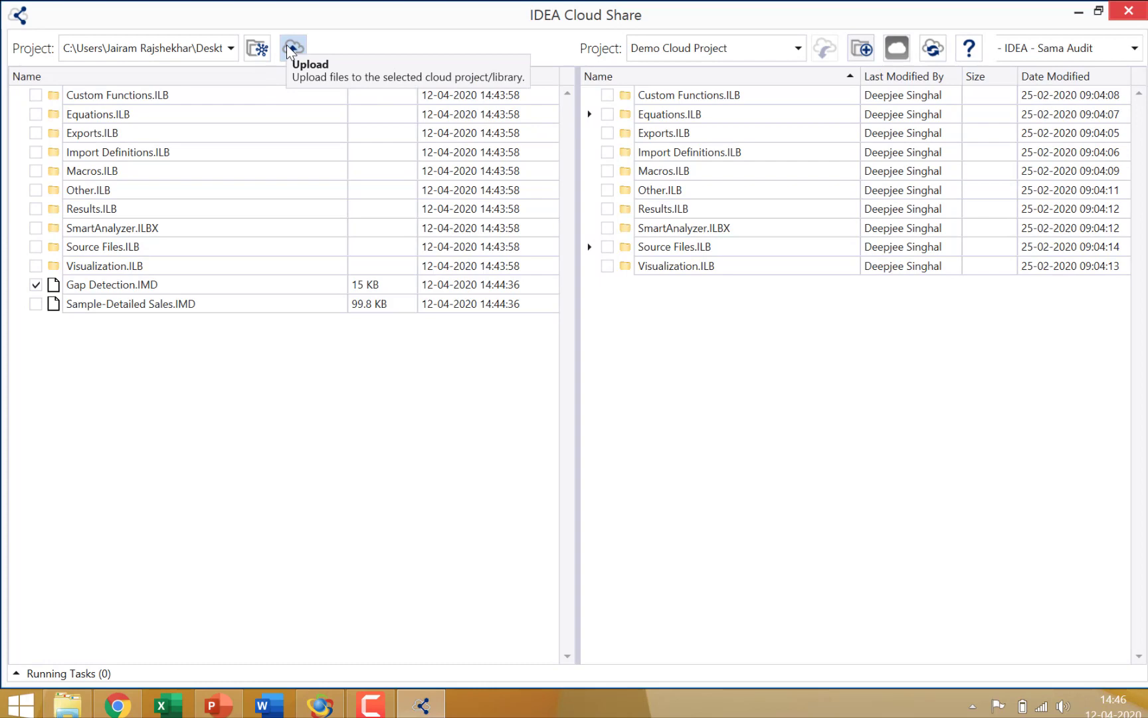
# After the in-use upload failure, close both open databases and re-tick Gap Detection.IMD.
pyautogui.click(292, 48)
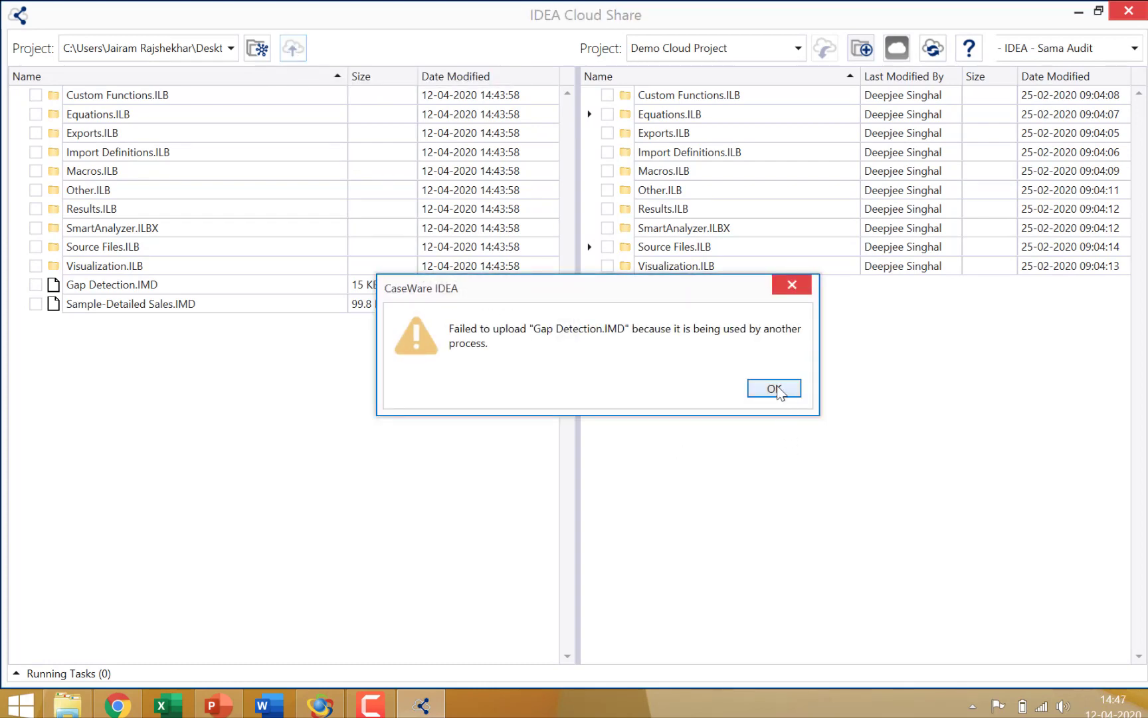
pyautogui.click(773, 388)
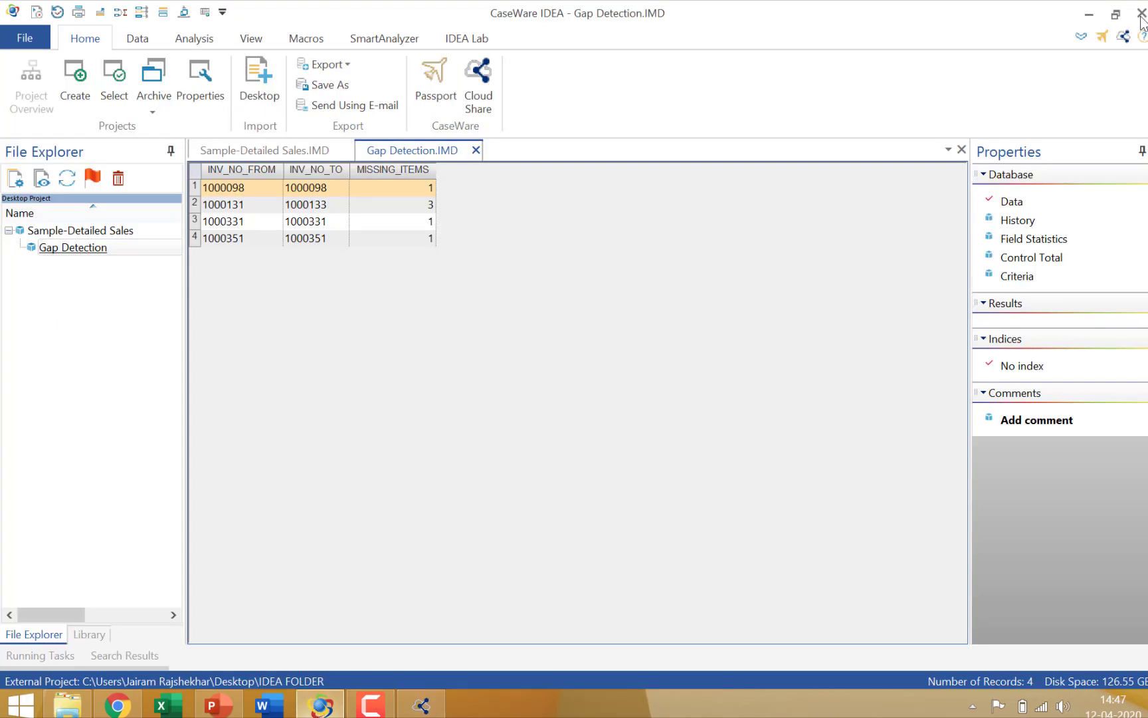
pyautogui.click(266, 150)
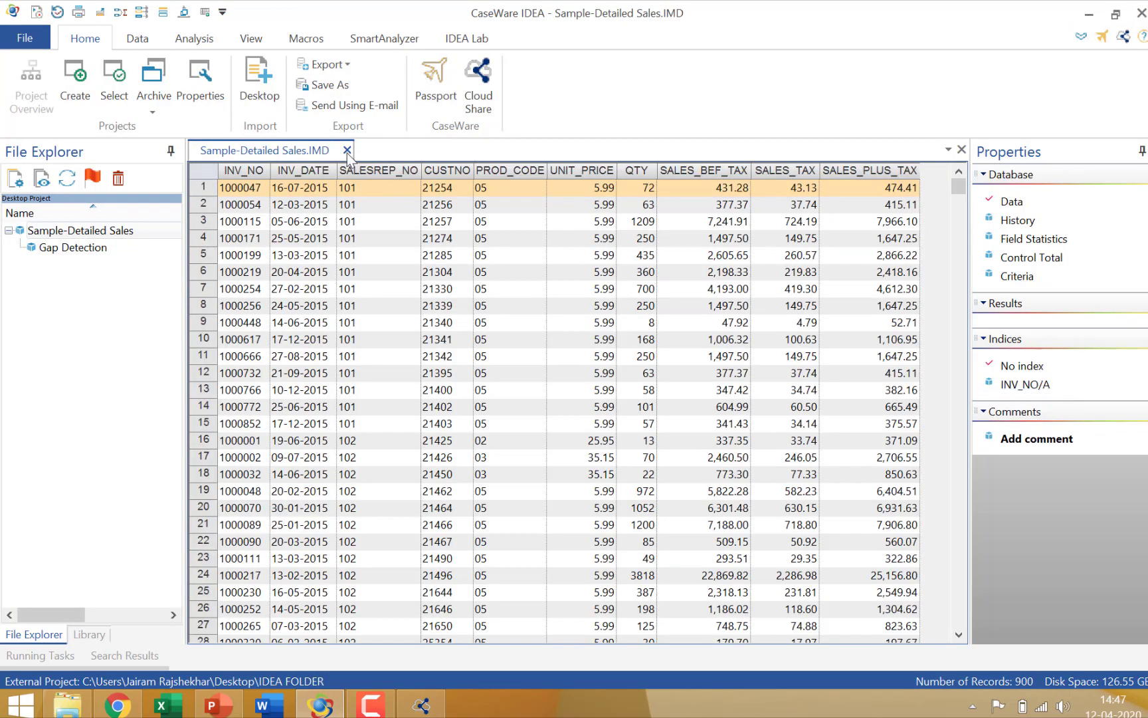
pyautogui.click(477, 80)
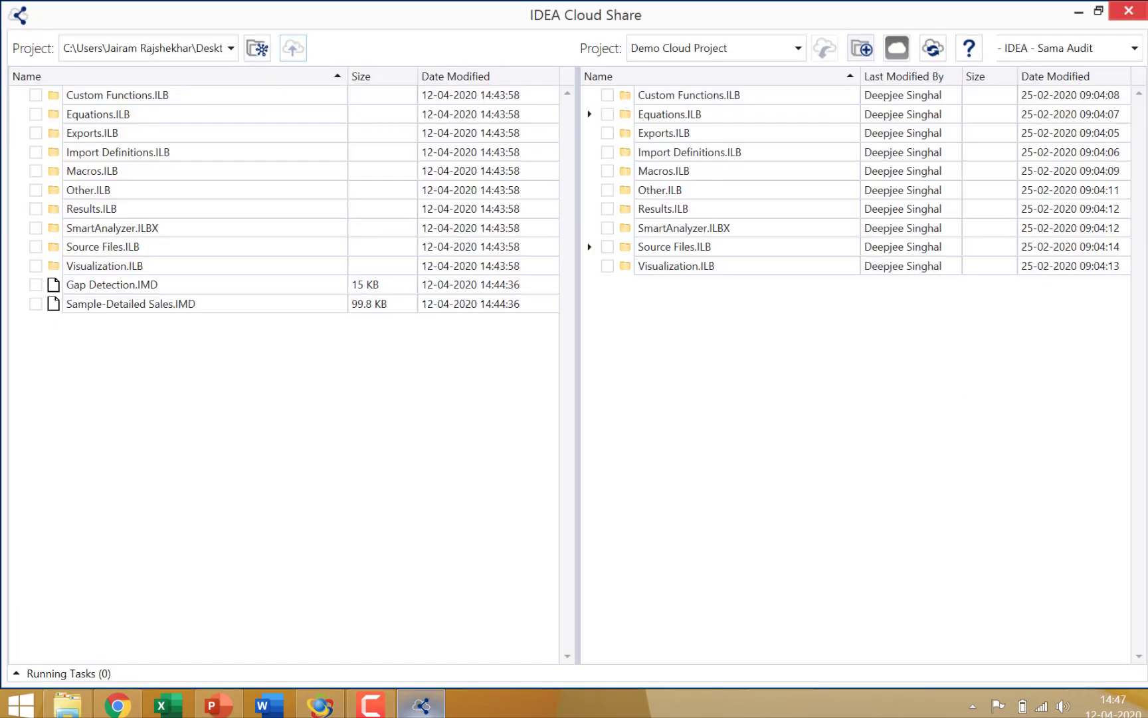
pyautogui.click(35, 284)
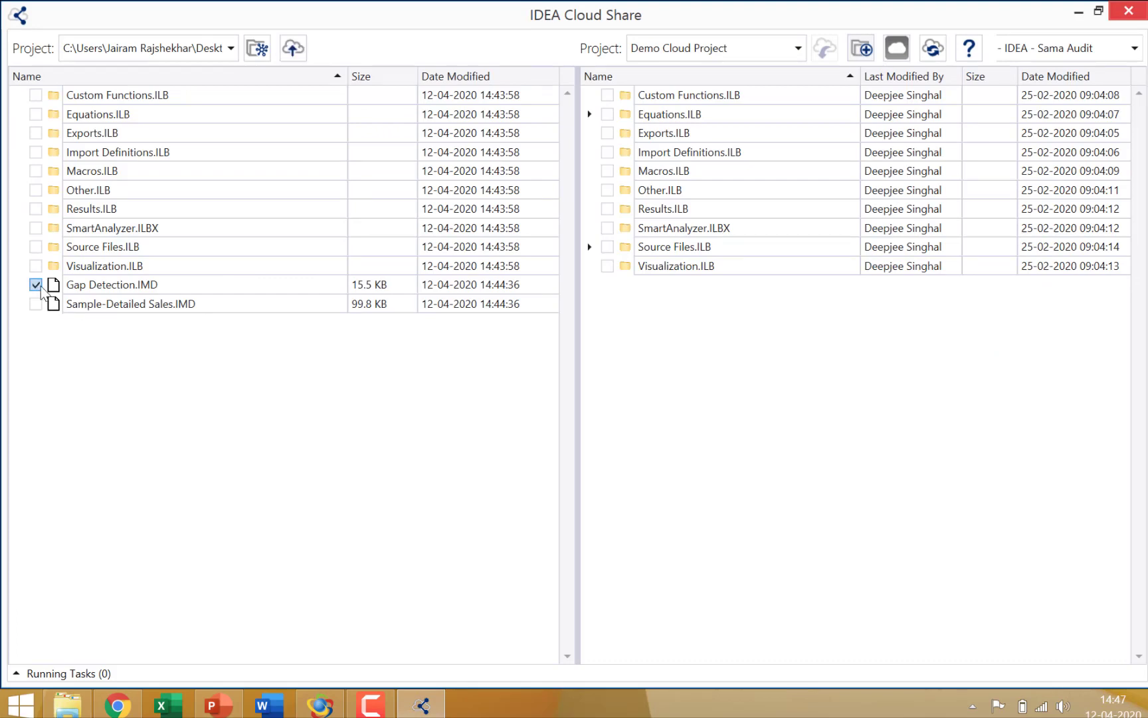
# Upload Gap Detection.IMD (15.5 KB) into the Demo Cloud Project.
pyautogui.click(292, 48)
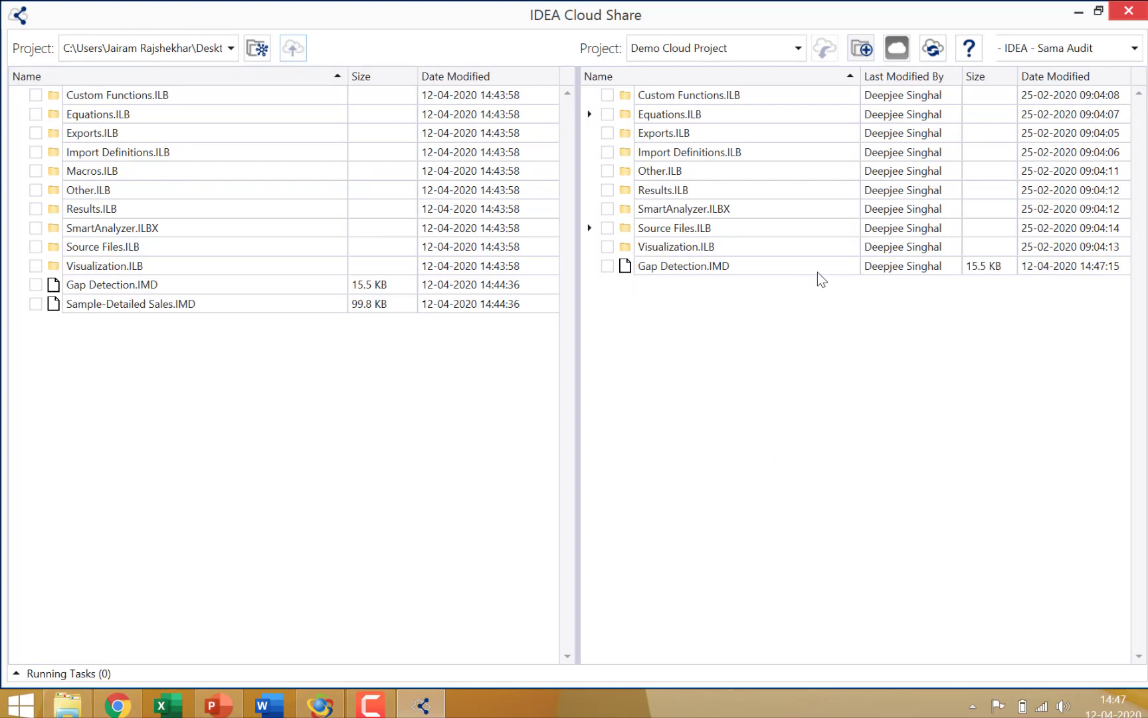
pyautogui.moveTo(901, 286)
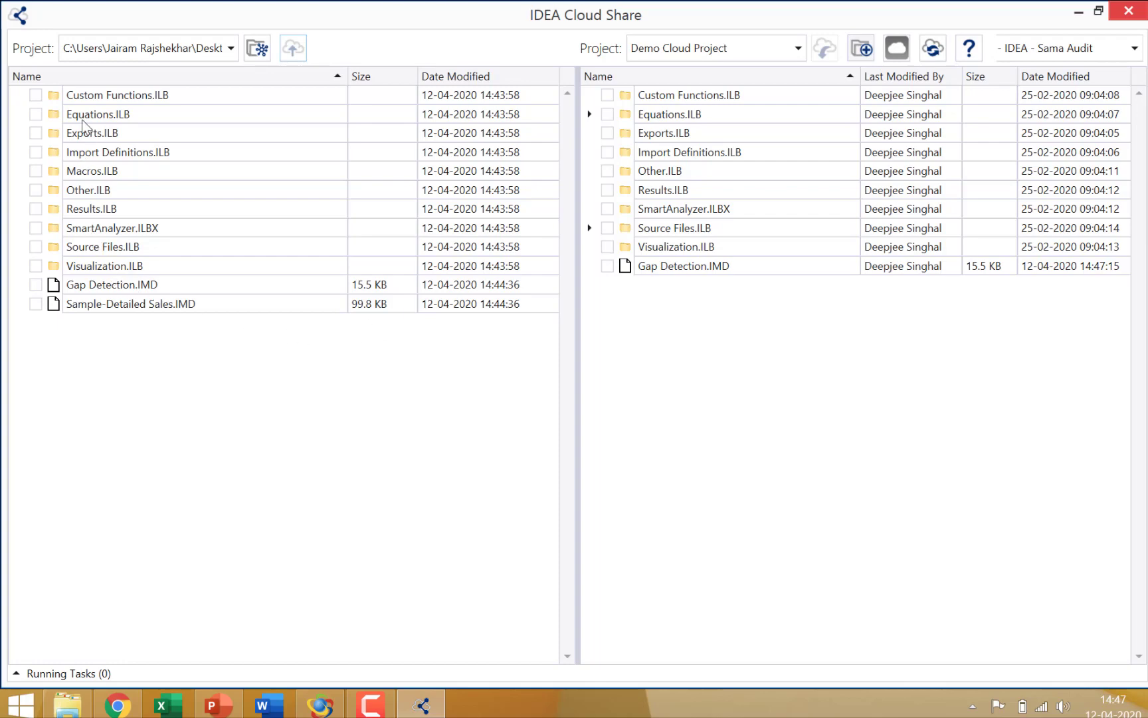
pyautogui.moveTo(161, 156)
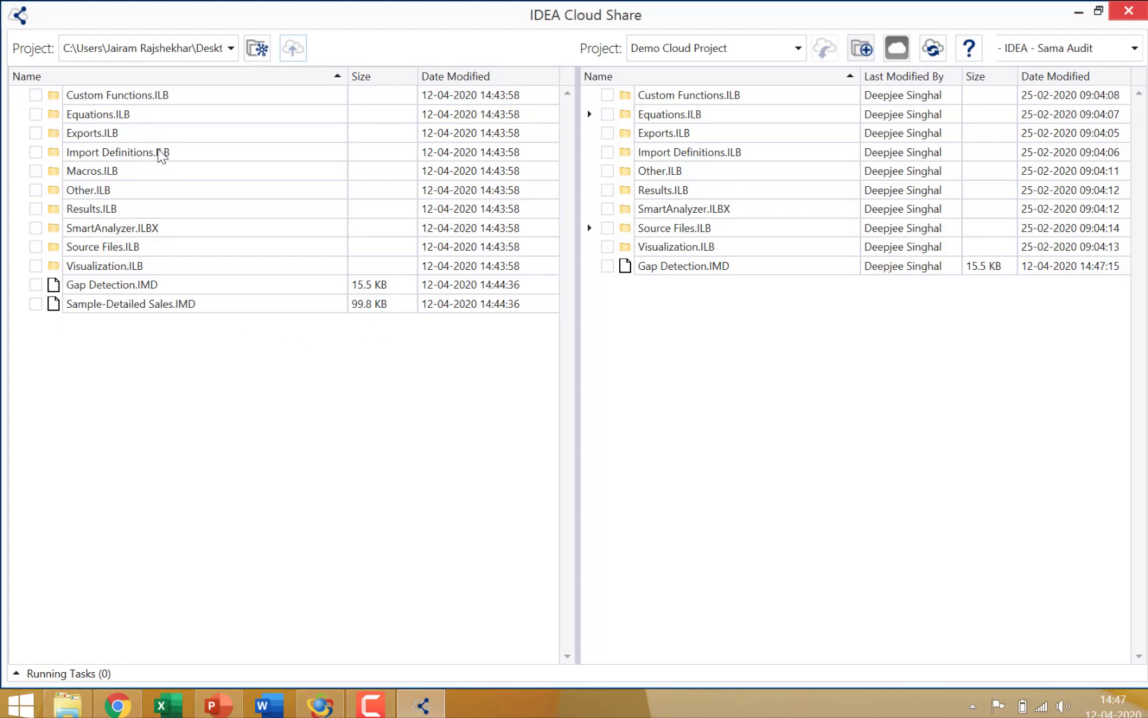
pyautogui.moveTo(175, 120)
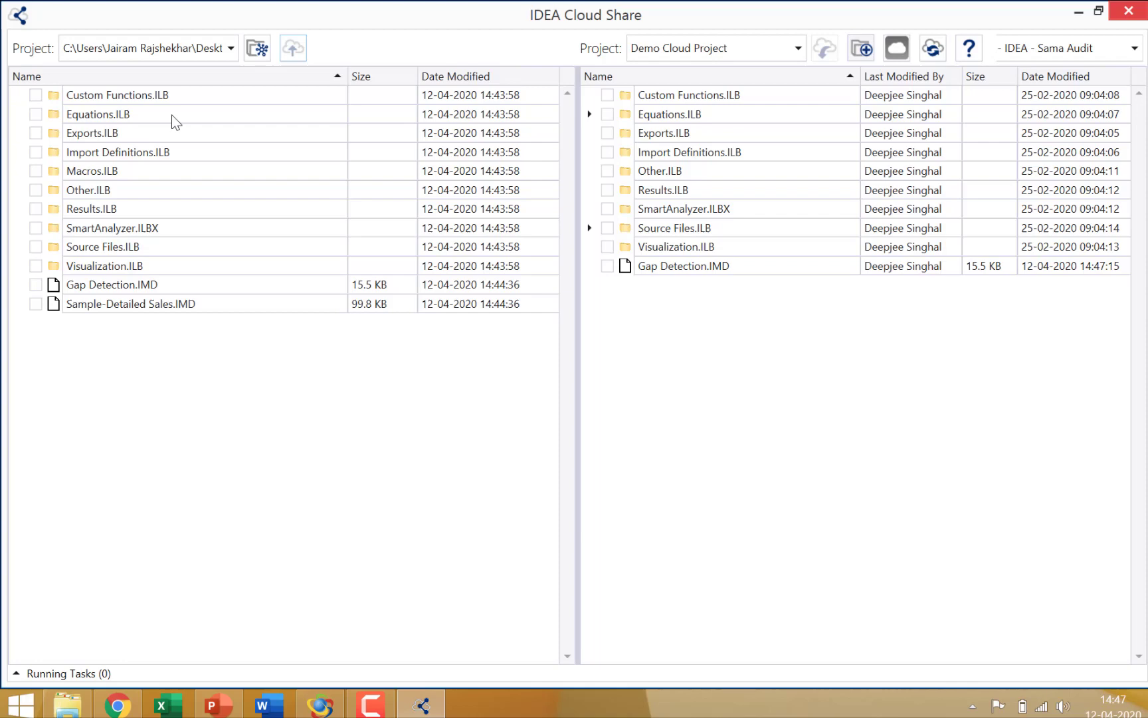
pyautogui.moveTo(172, 256)
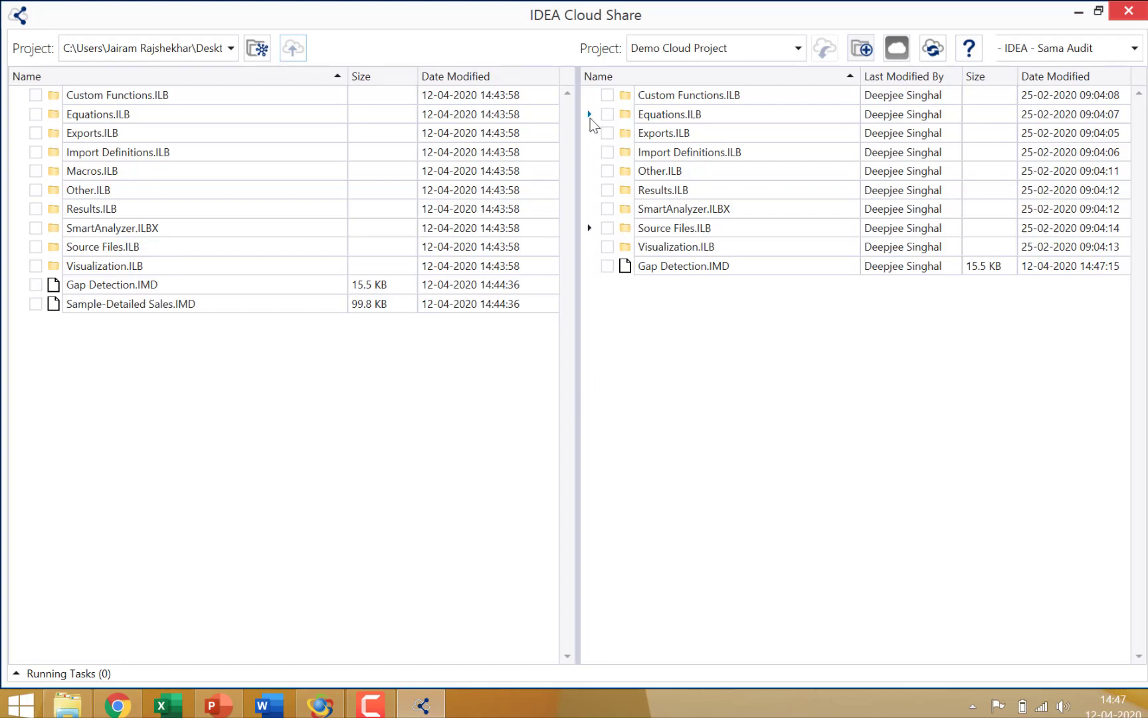
# Expand the cloud Equations.ILB library and tick Saved.EQX (330 B) for download.
pyautogui.click(590, 114)
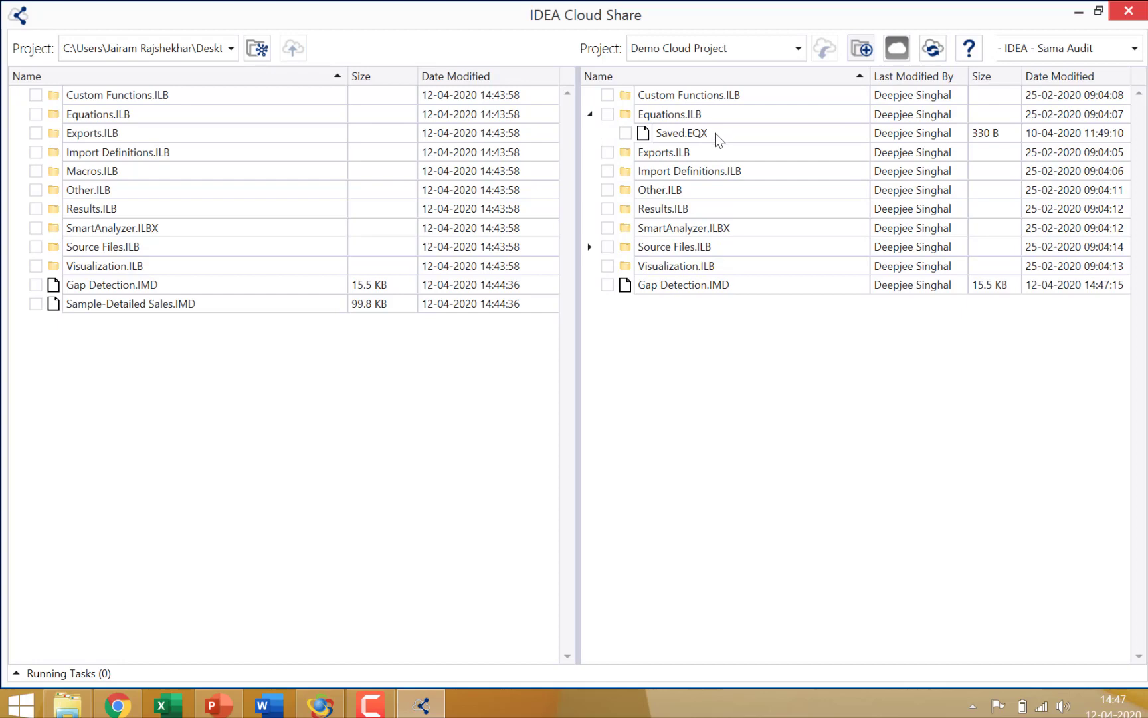
pyautogui.moveTo(723, 163)
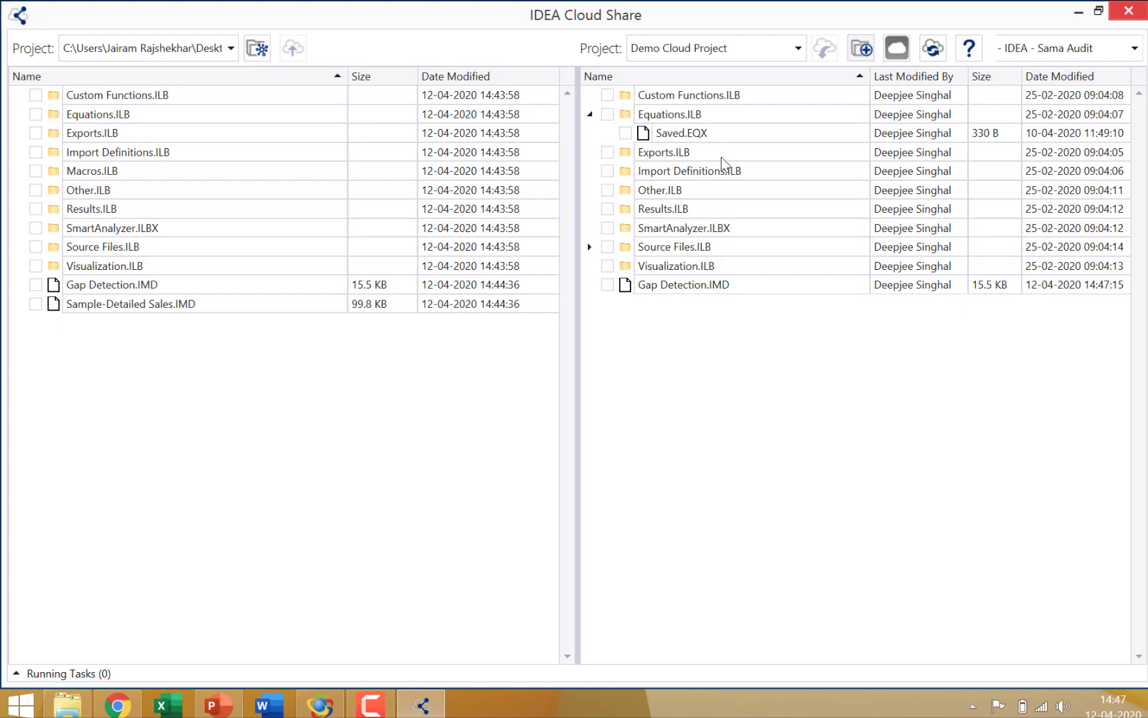
pyautogui.moveTo(644, 163)
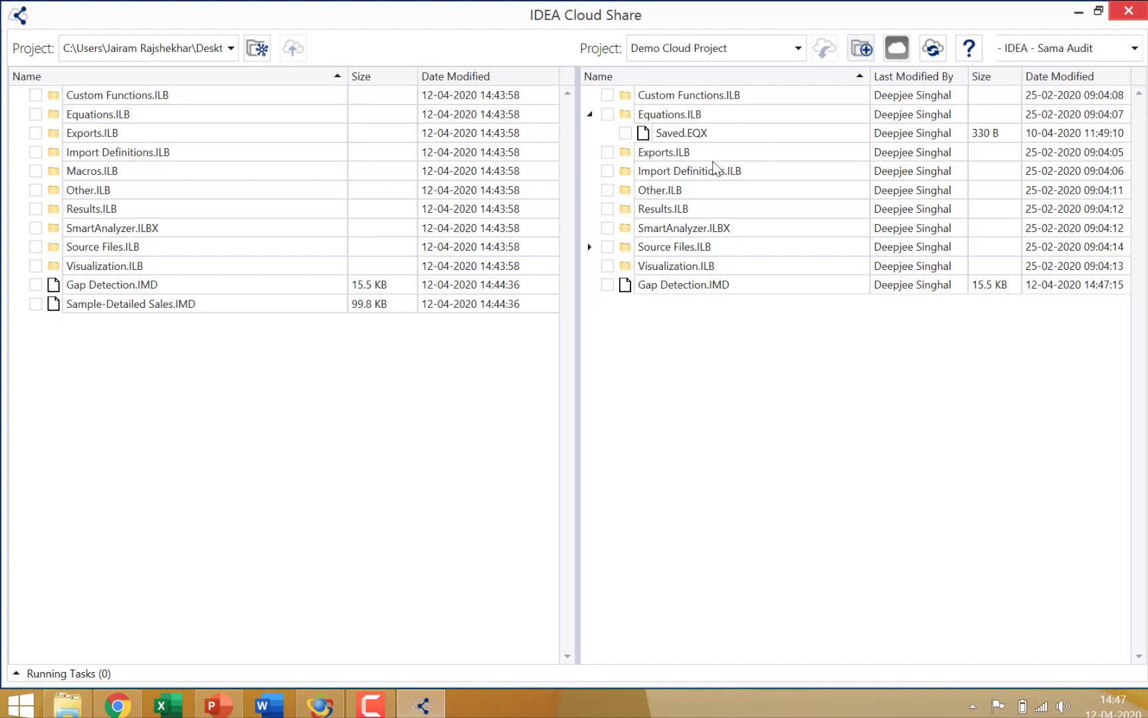
pyautogui.click(626, 132)
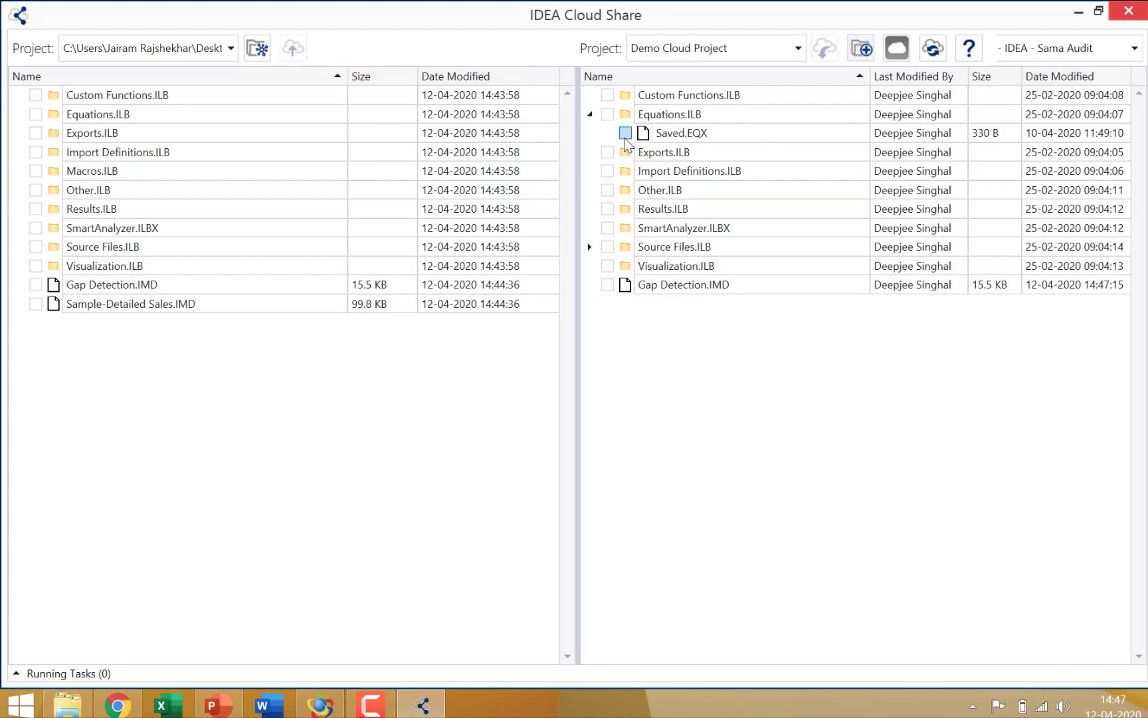
pyautogui.click(625, 132)
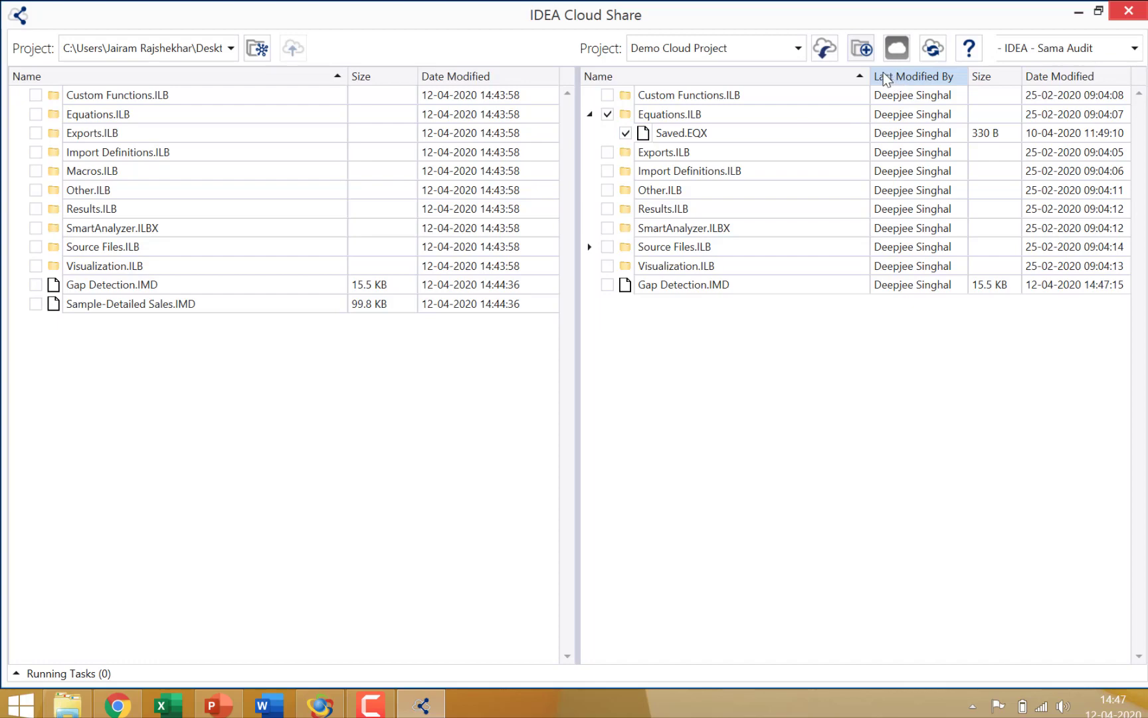
pyautogui.moveTo(824, 49)
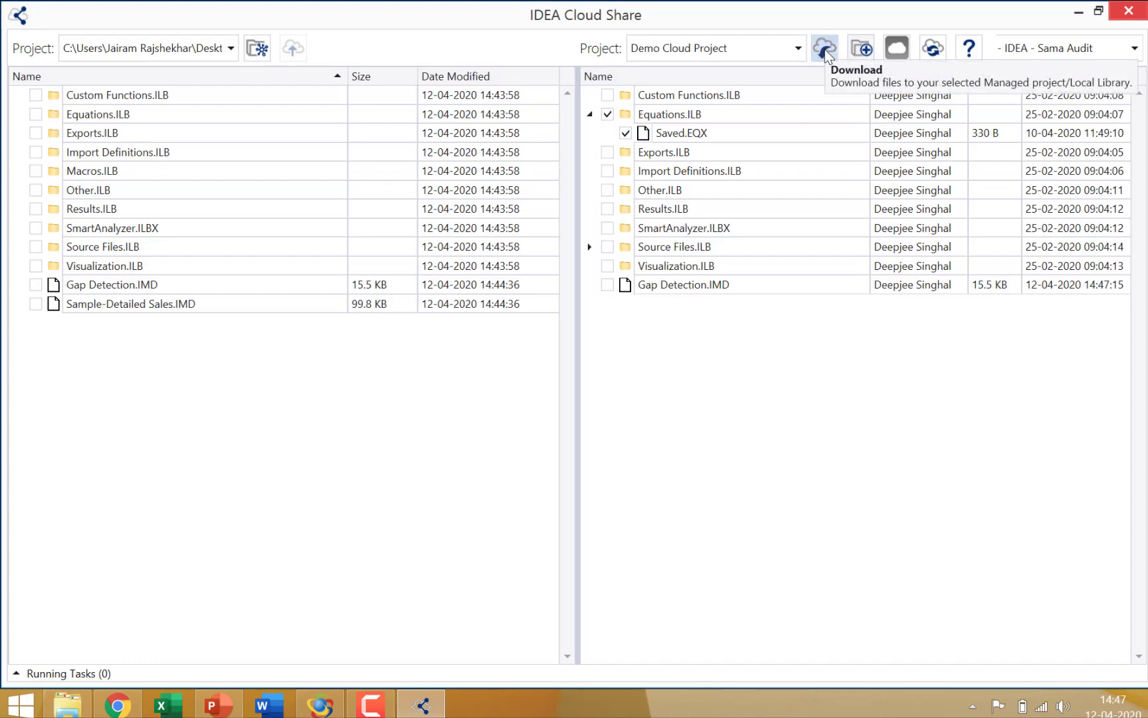
pyautogui.moveTo(832, 418)
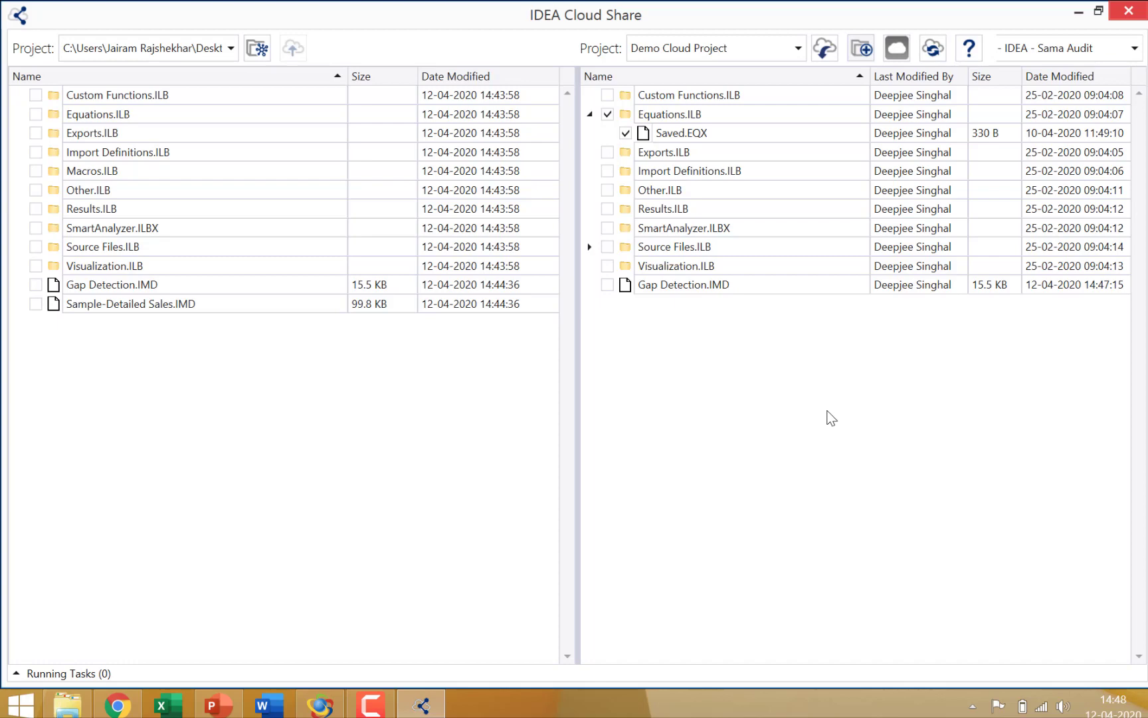
pyautogui.moveTo(384, 608)
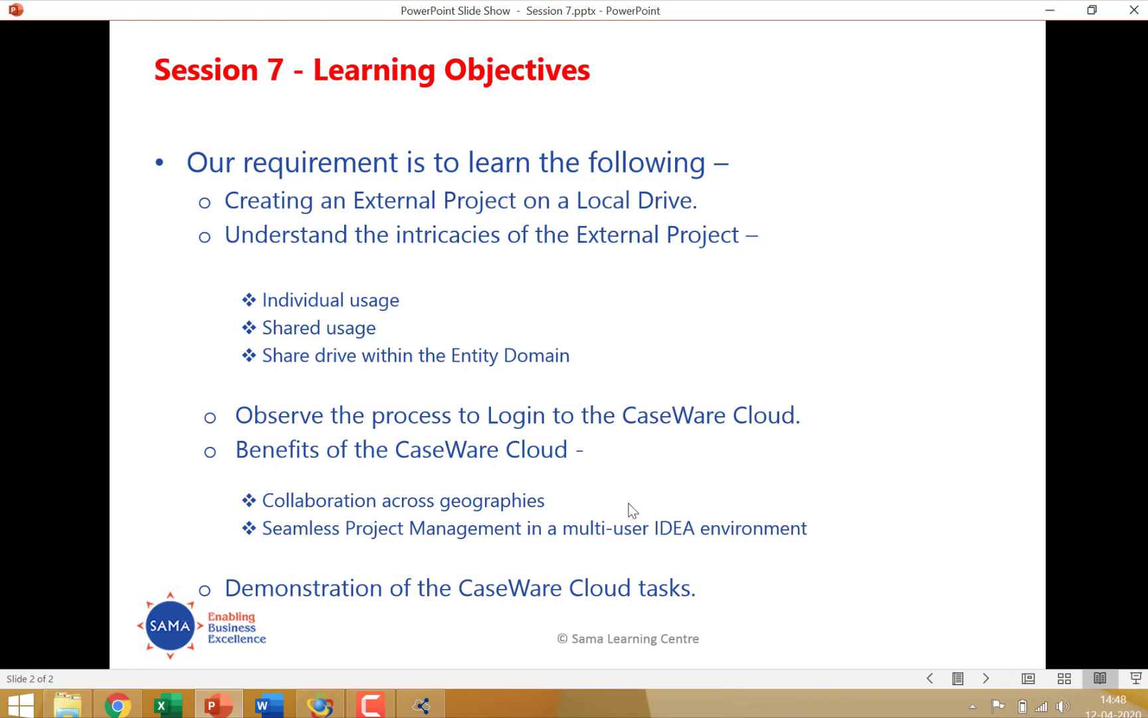
pyautogui.moveTo(585, 555)
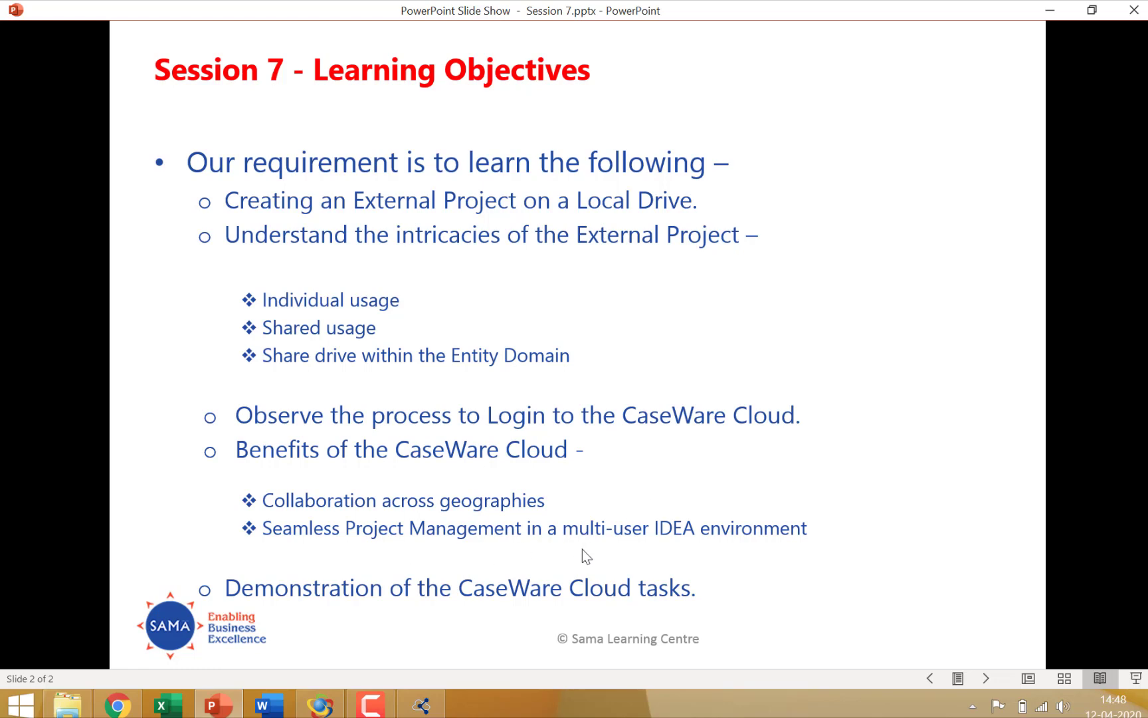
pyautogui.moveTo(600, 558)
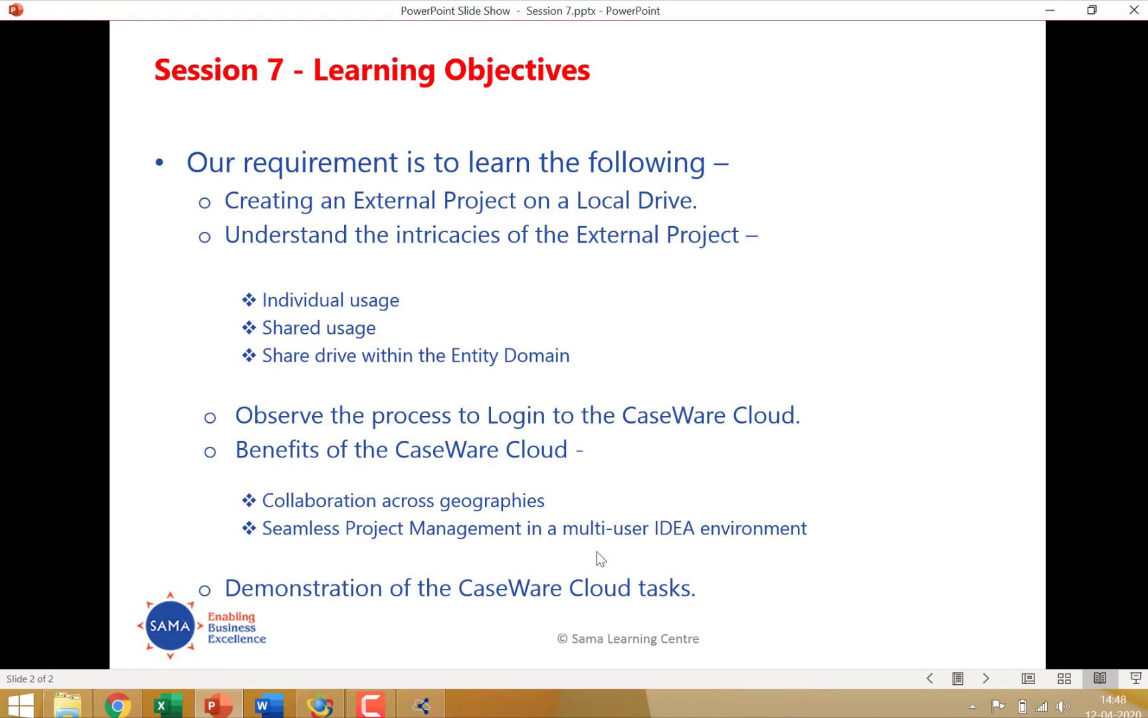